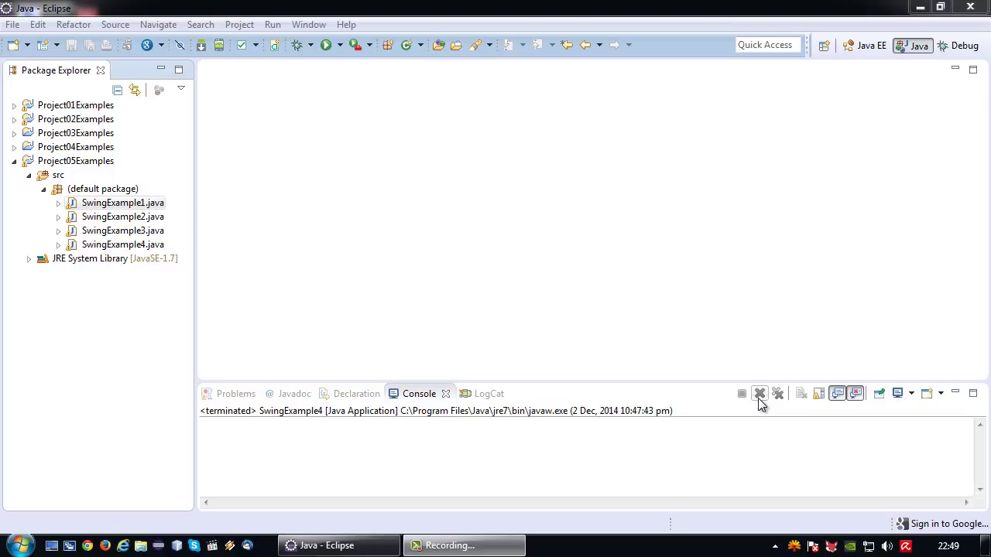
pyautogui.moveTo(725, 374)
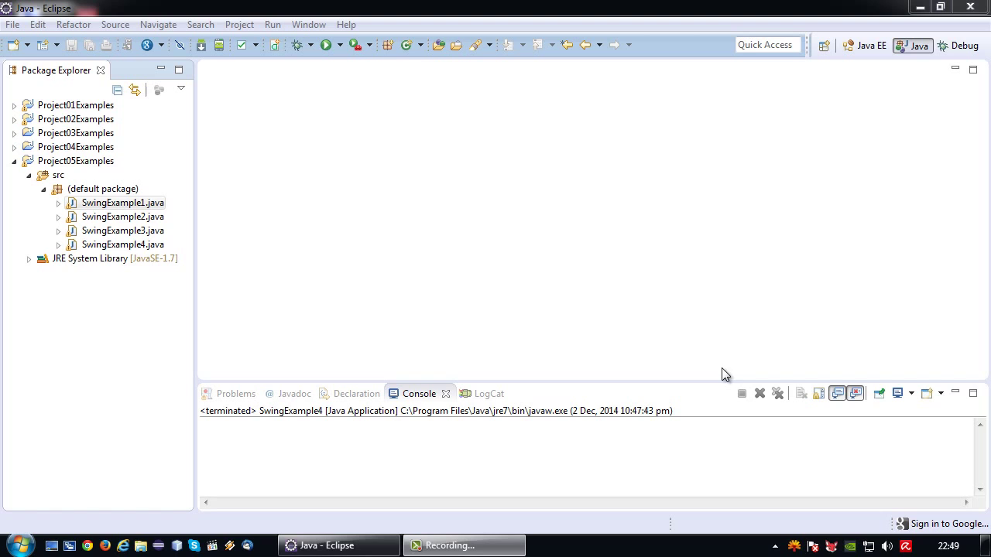
pyautogui.moveTo(219, 223)
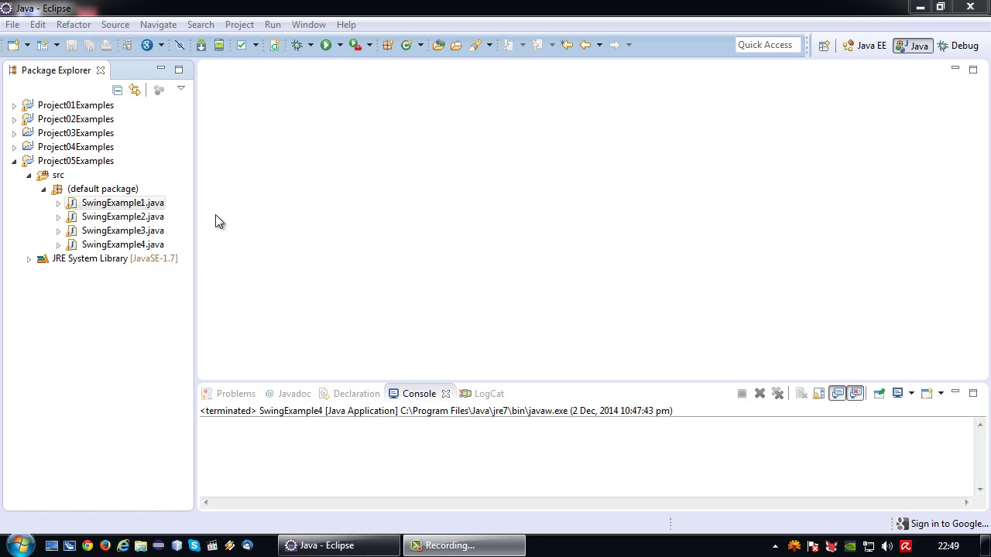
# Read through SwingExample4.java: the BorderLayout frame, GridLayout panel with four operator buttons, and setVisible
pyautogui.doubleClick(122, 244)
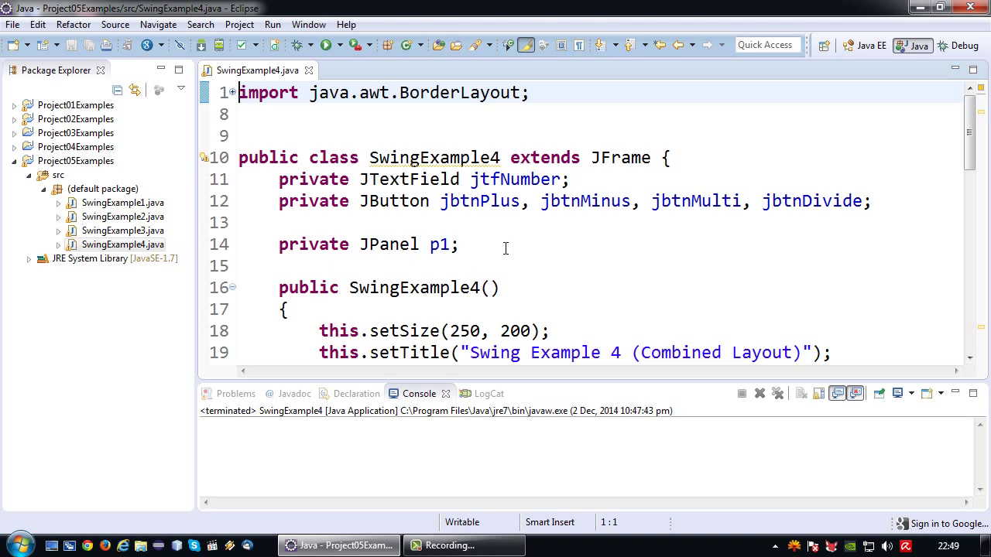
pyautogui.moveTo(499, 269)
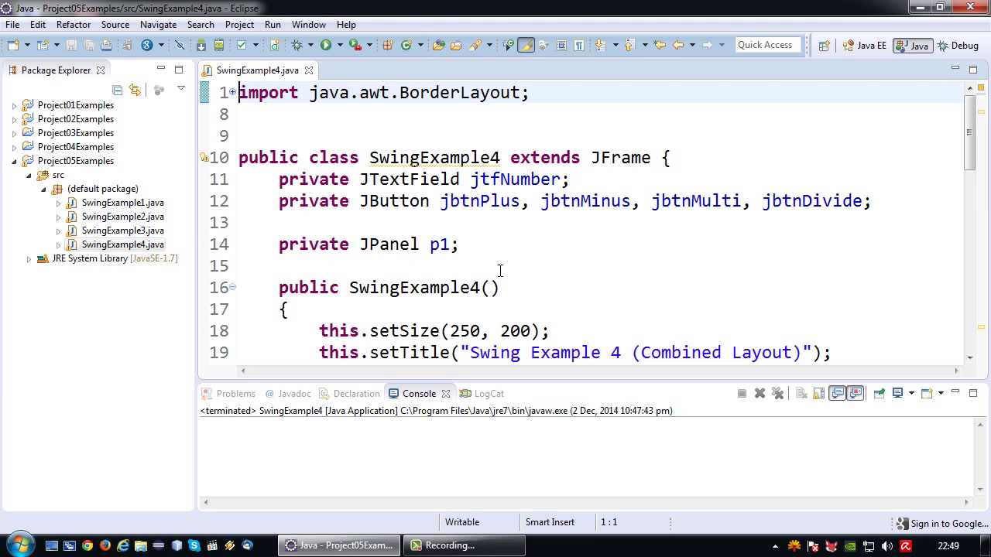
pyautogui.scroll(-3)
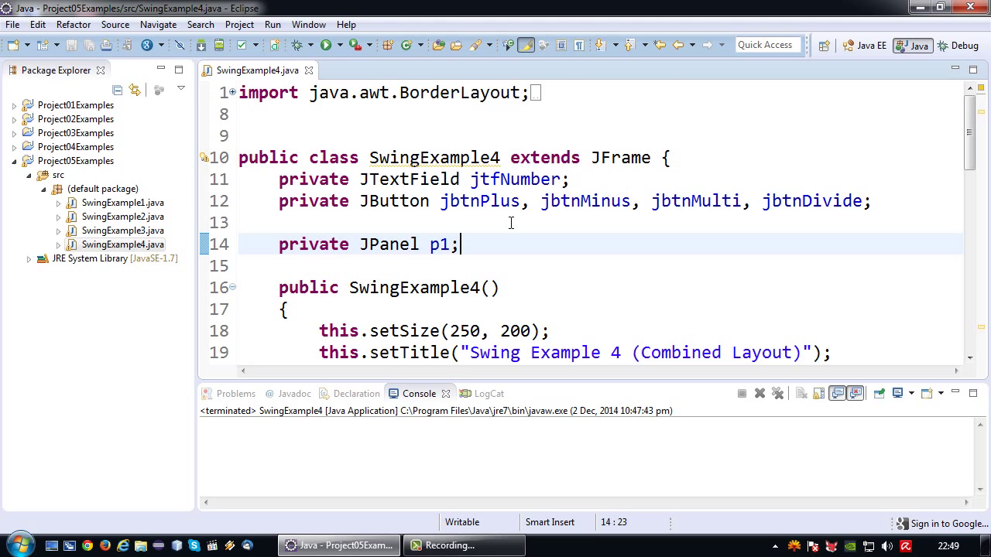
pyautogui.scroll(-3)
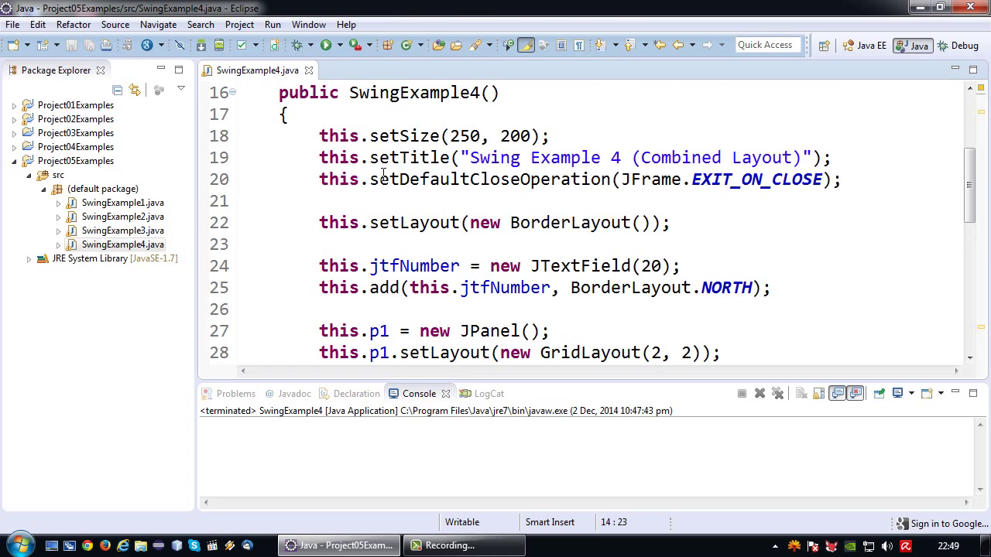
pyautogui.scroll(-3)
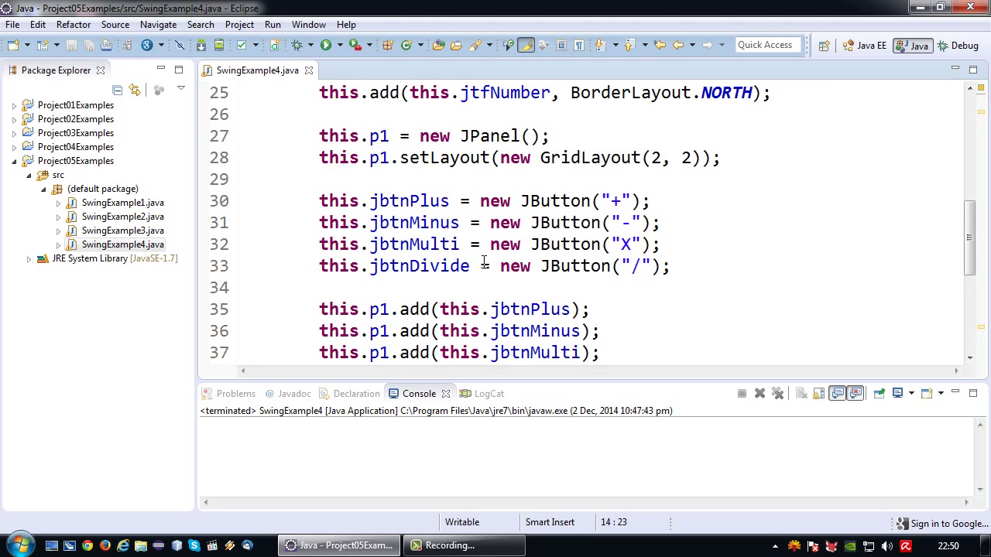
pyautogui.scroll(-3)
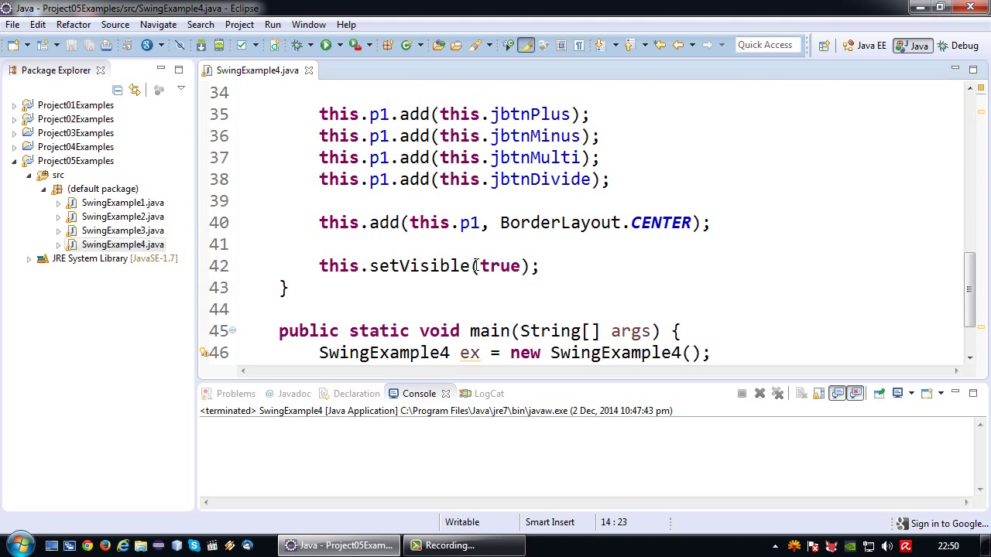
pyautogui.moveTo(488, 254)
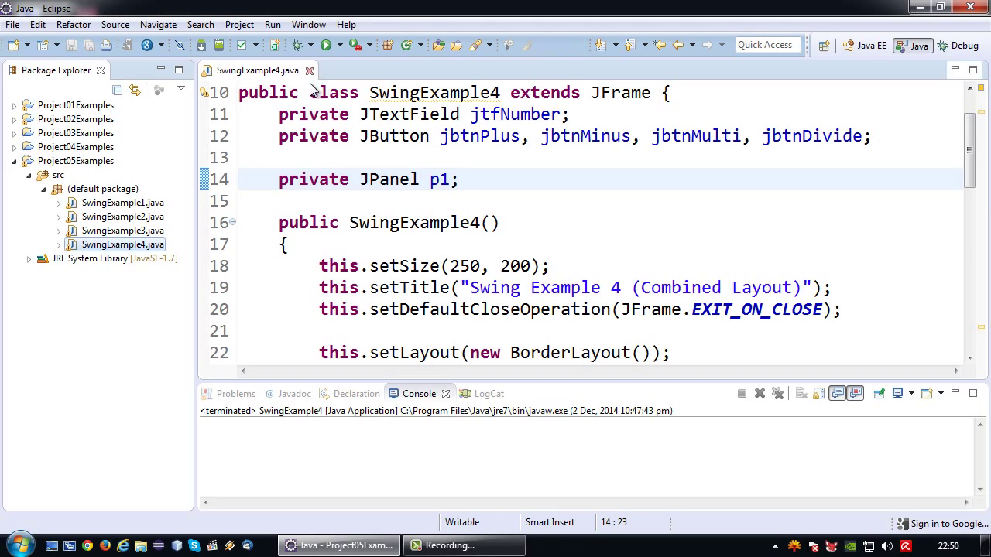
# Add a new class SwingExample41 to the default package of Project05Examples
pyautogui.rightClick(103, 189)
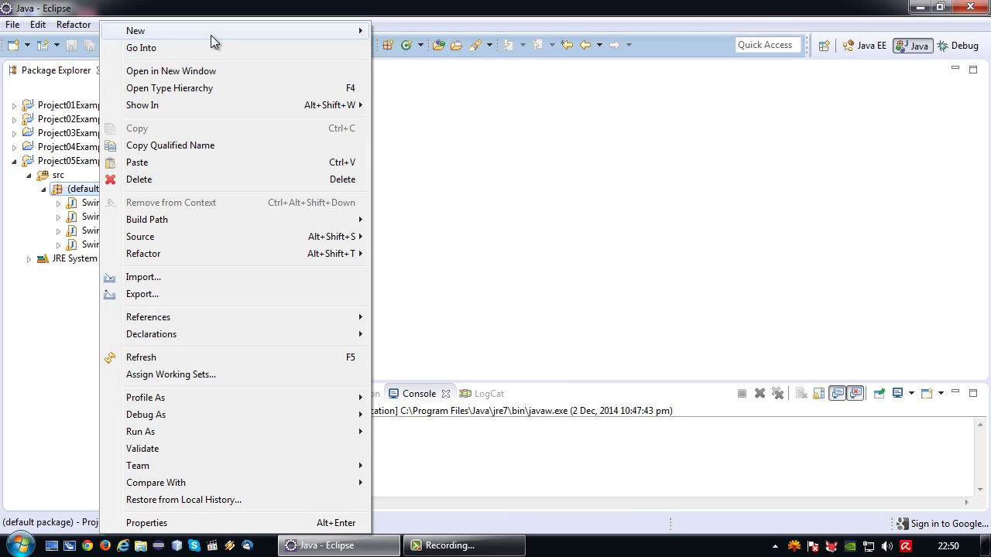
pyautogui.click(136, 31)
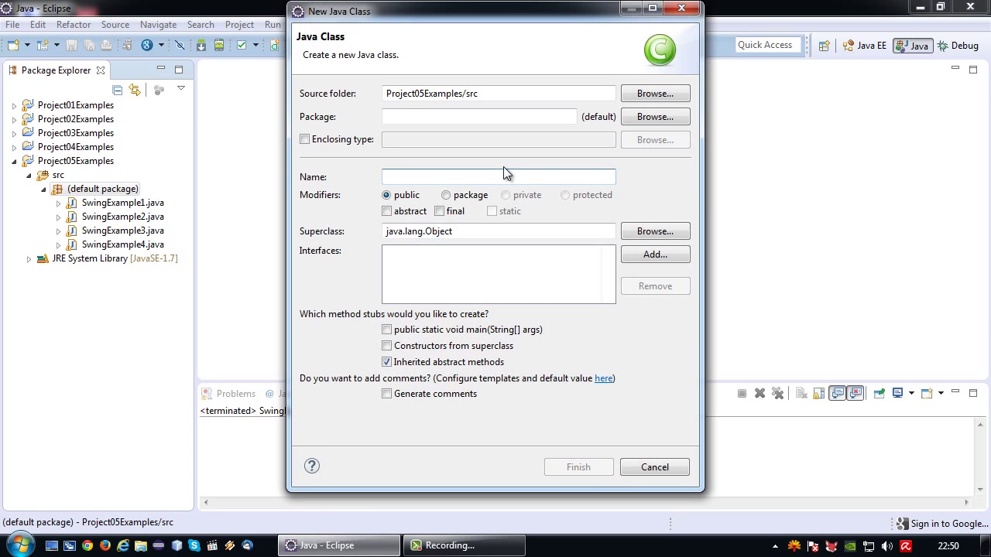
pyautogui.write('SwingExample41')
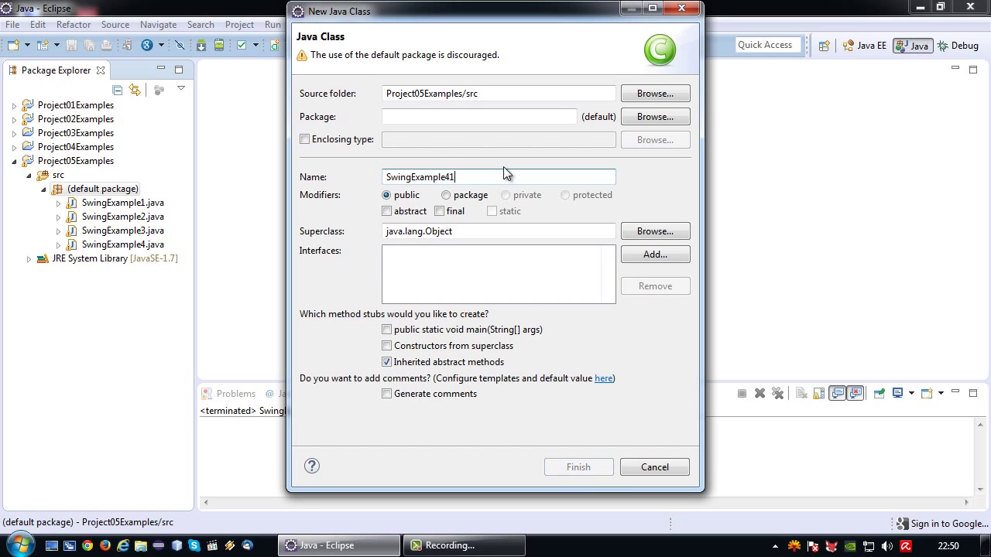
pyautogui.click(577, 468)
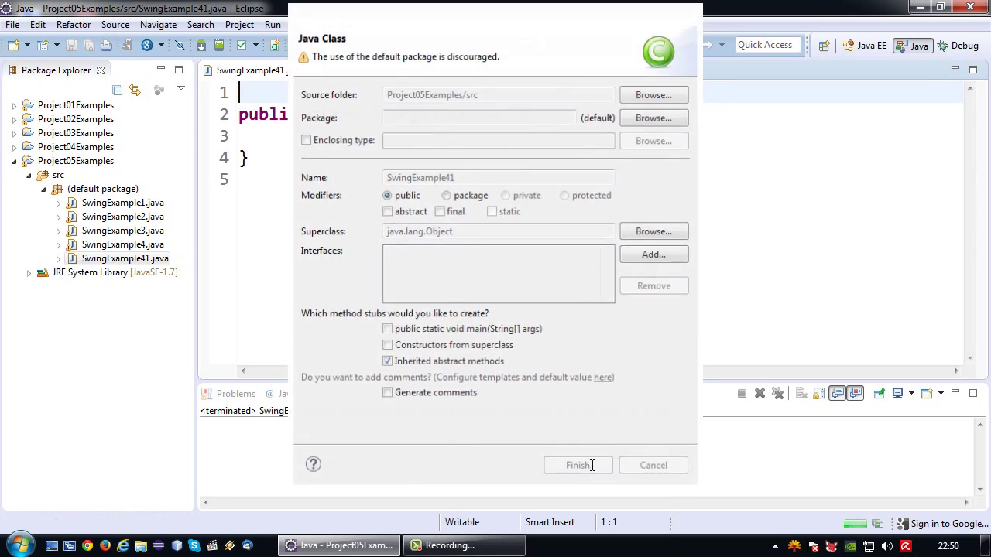
pyautogui.click(577, 465)
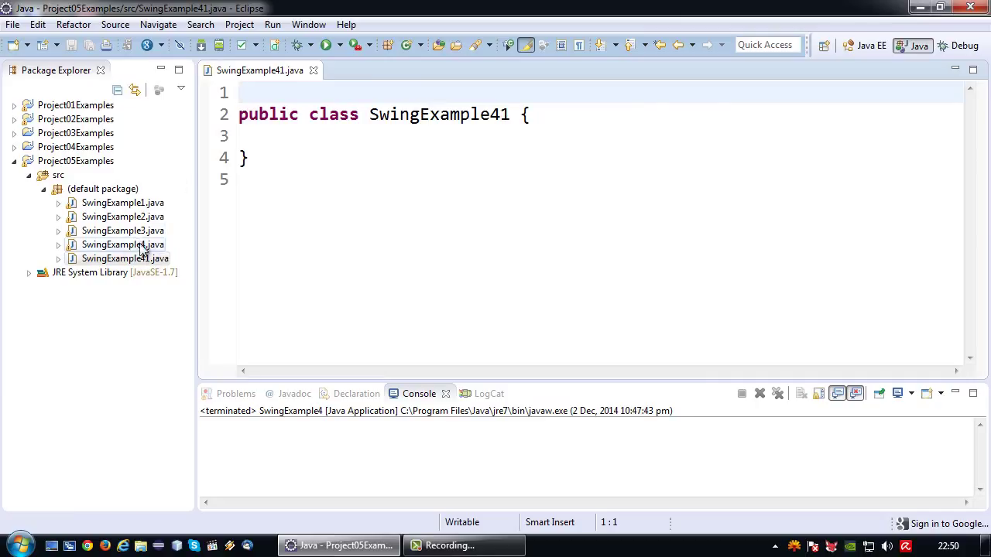
# Declare SwingExample41 extends JPanel, import javax.swing.JPanel, and start a public SwingExample41() constructor
pyautogui.click(551, 198)
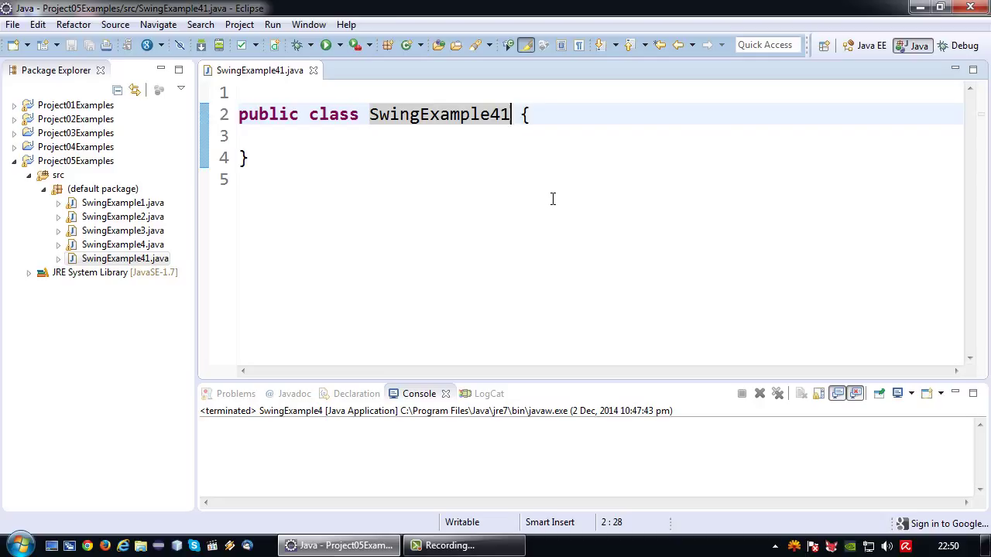
pyautogui.write('extends JPanel')
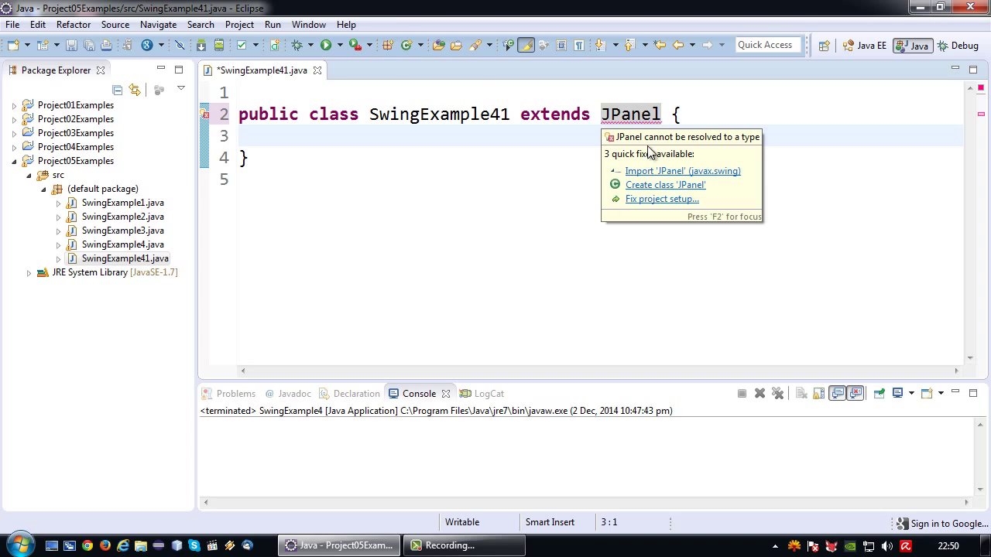
pyautogui.click(681, 170)
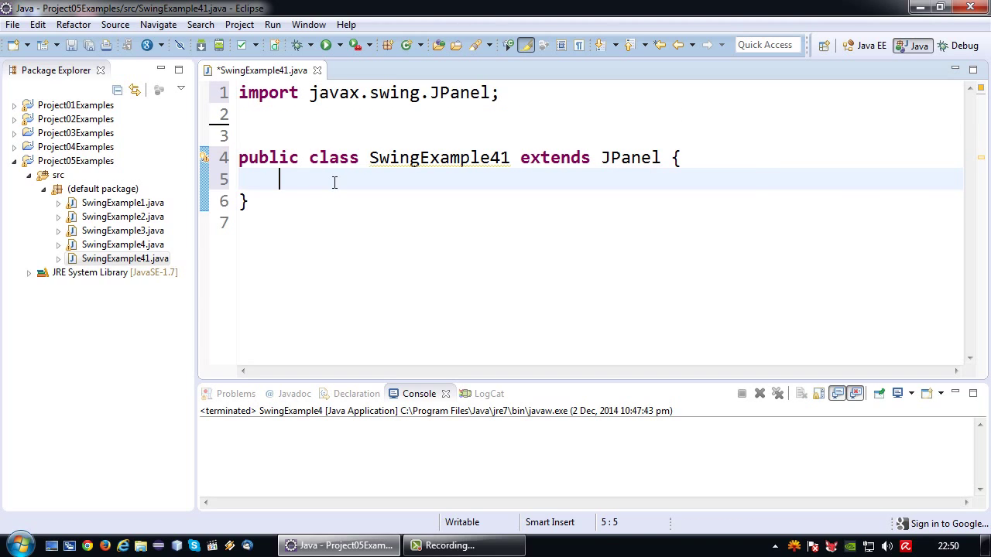
pyautogui.write('public SwingExample')
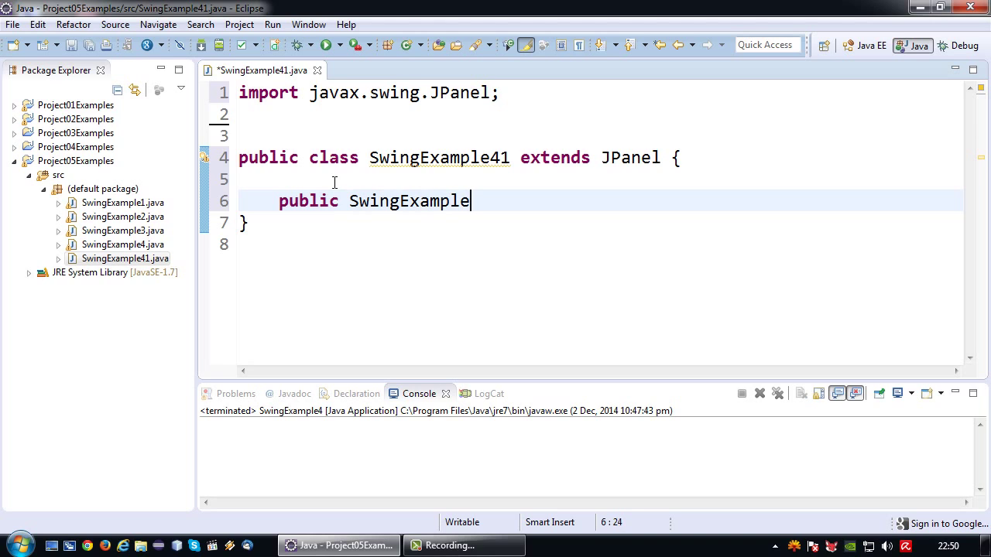
pyautogui.write('41()')
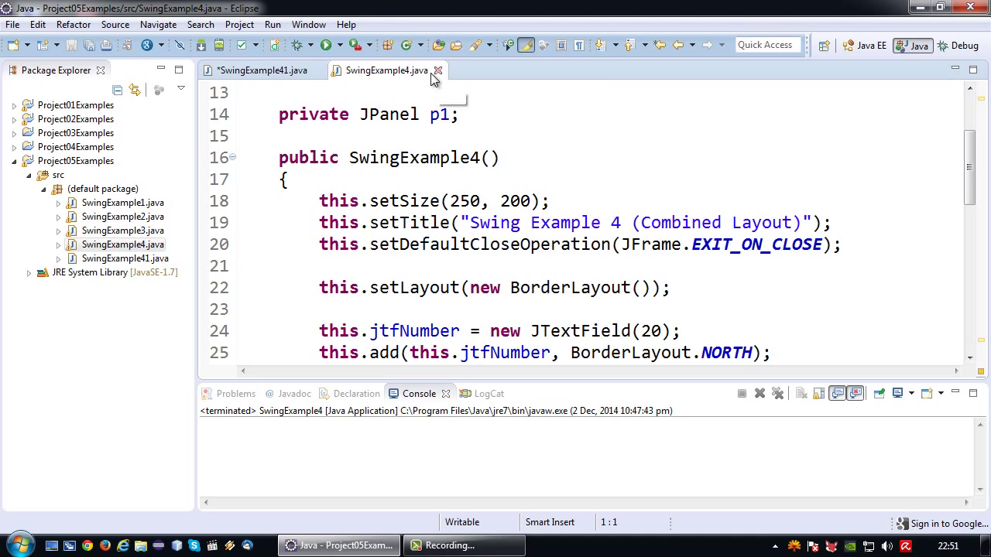
# In SwingExample41's constructor call this.setLayout(new GridLayout(2,2)) and import GridLayout
pyautogui.click(260, 71)
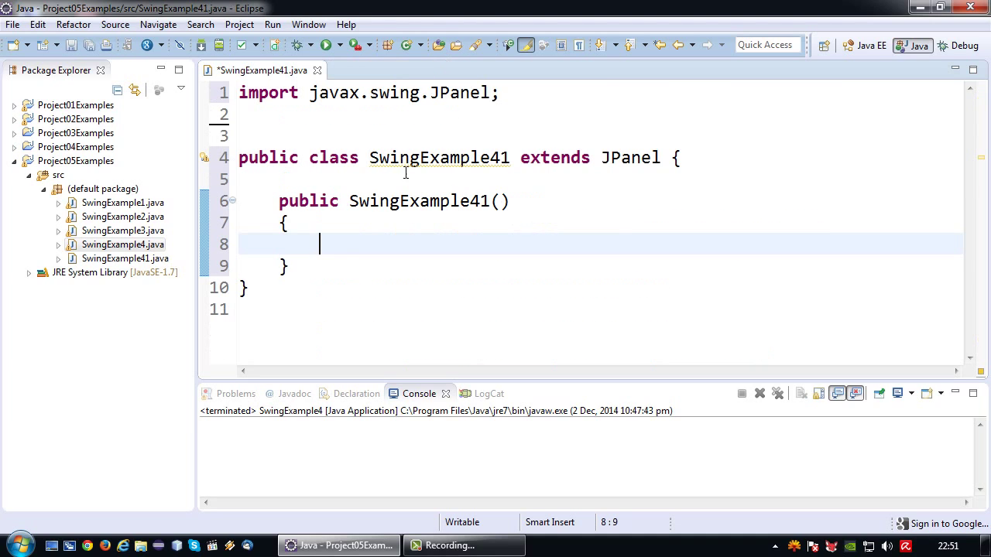
pyautogui.write('this.')
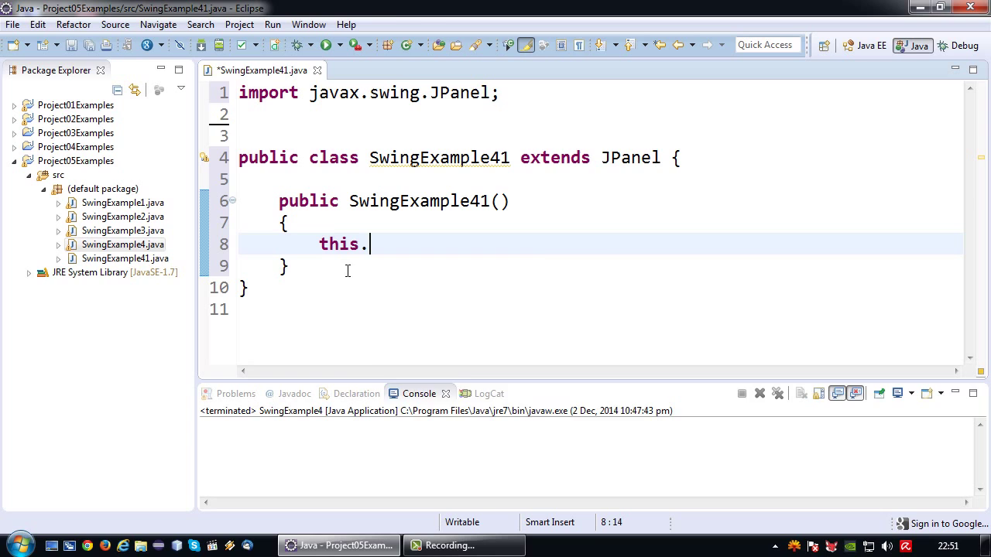
pyautogui.write('setLayout(mgr')
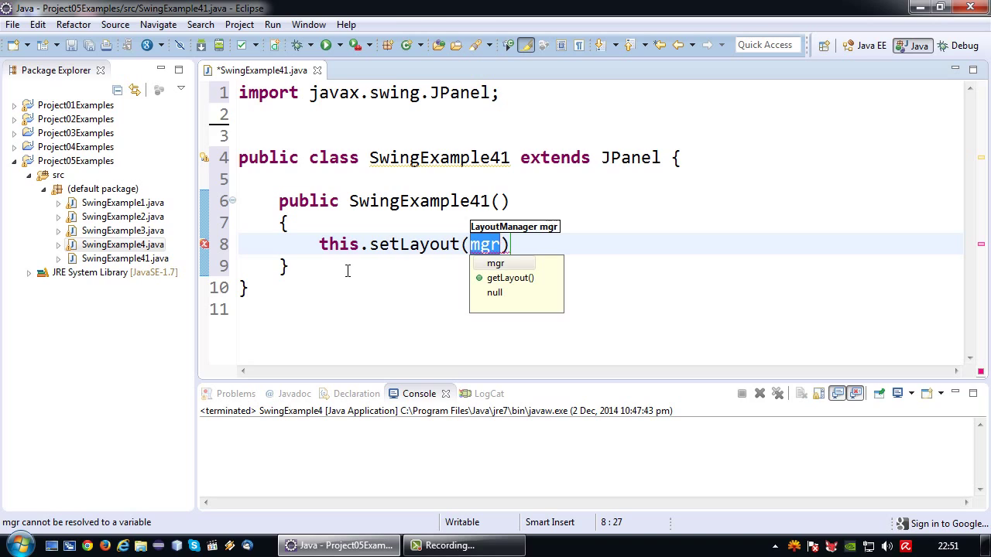
pyautogui.write('new Gr')
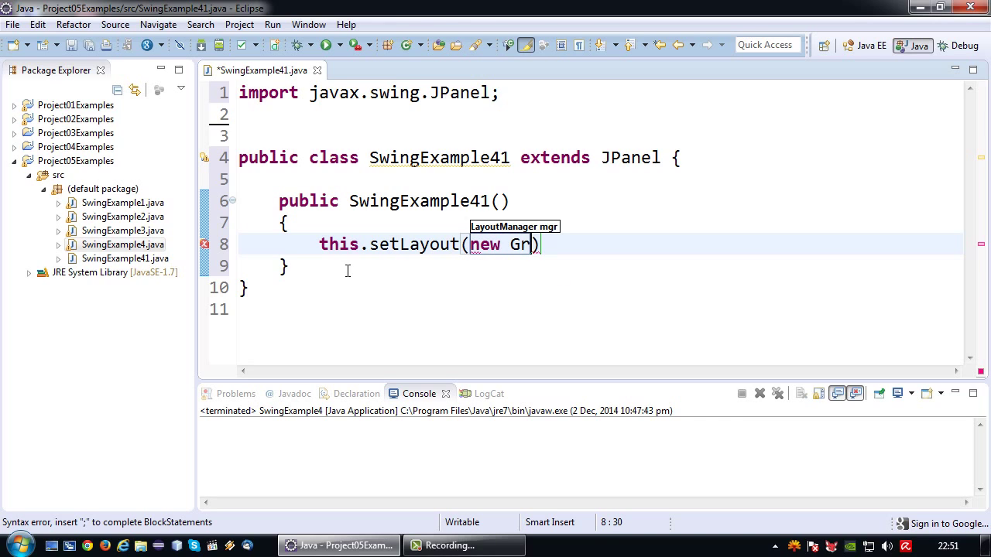
pyautogui.write('idLayout')
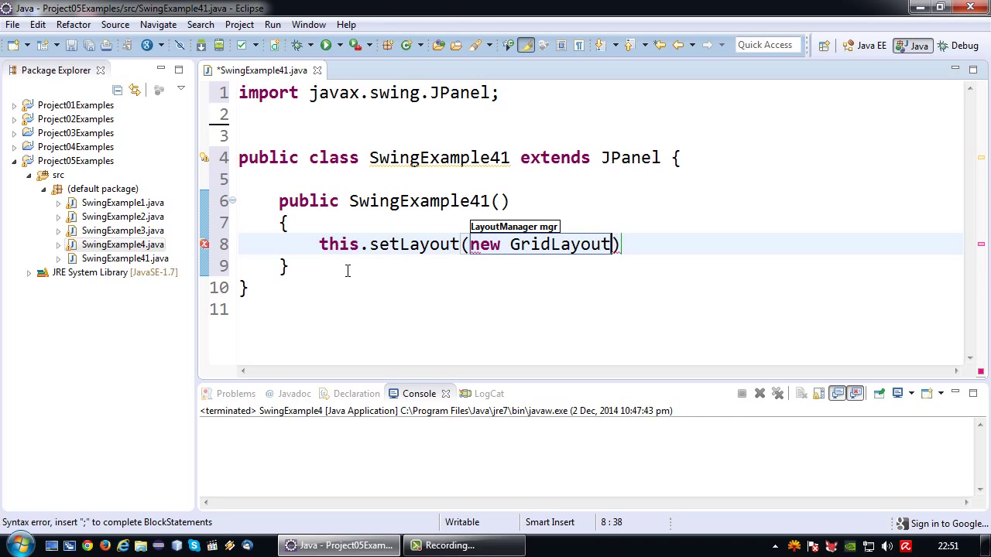
pyautogui.write('(2)')
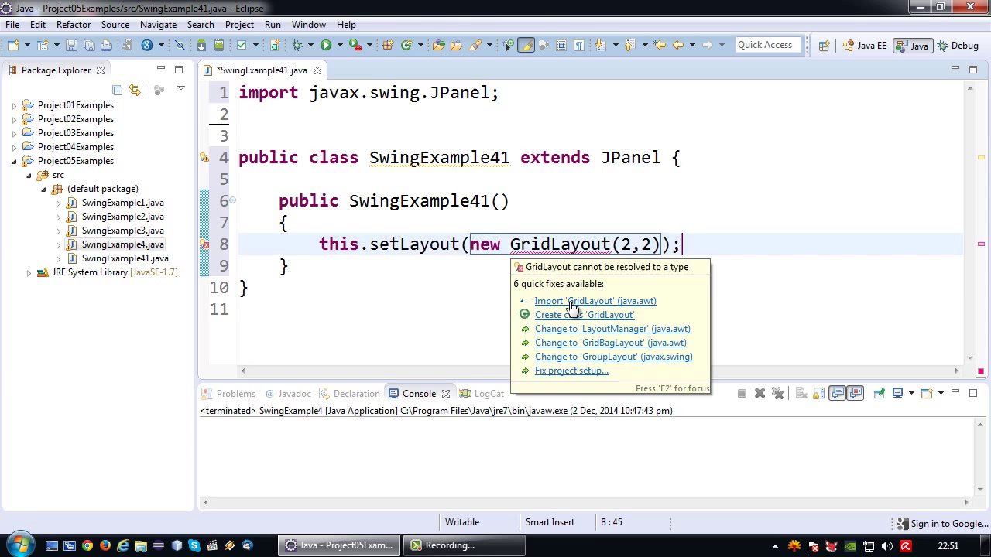
pyautogui.click(595, 301)
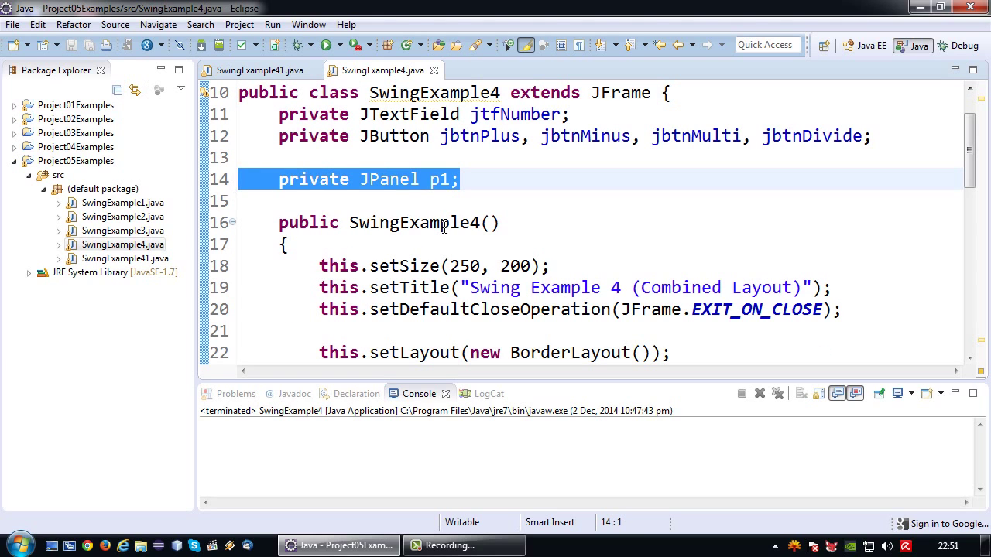
# Remove the p1 field from SwingExample4 and declare jbtnPlus, jbtnMinus, jbtnMulti, jbtnDivide JButtons in SwingExample41
pyautogui.press('Delete')
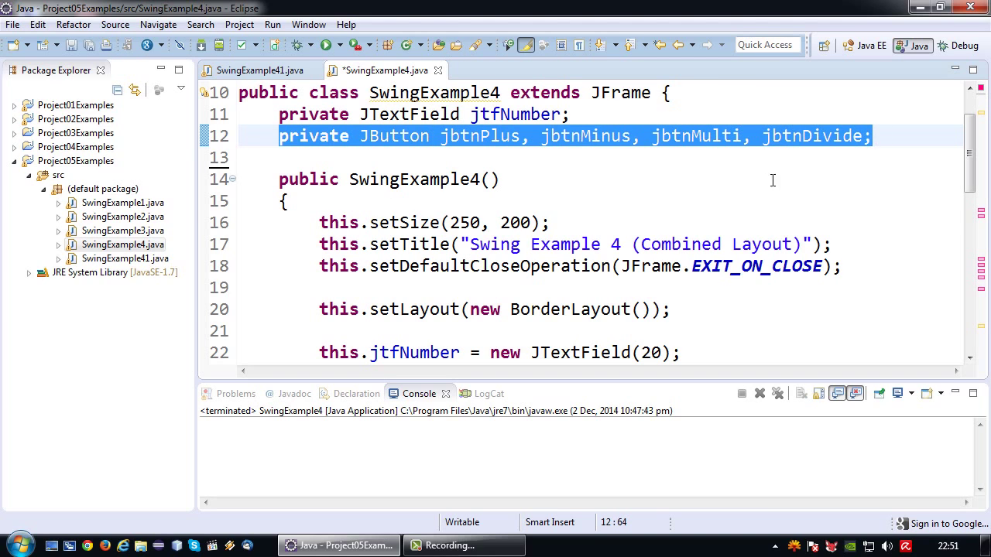
pyautogui.click(260, 69)
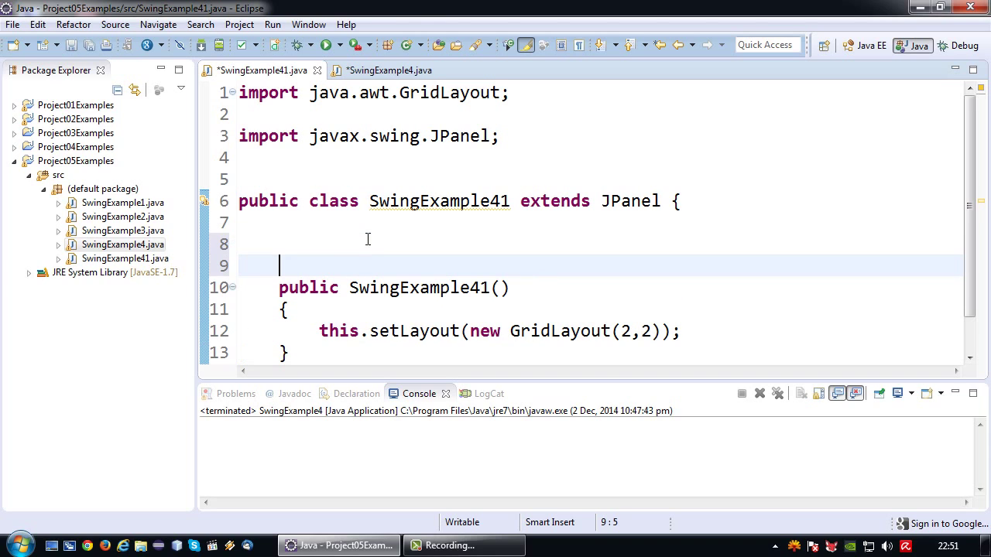
pyautogui.write('private JButton jbtnPlus, jbtnMinus, jbtnMulti, jbtnDivide;')
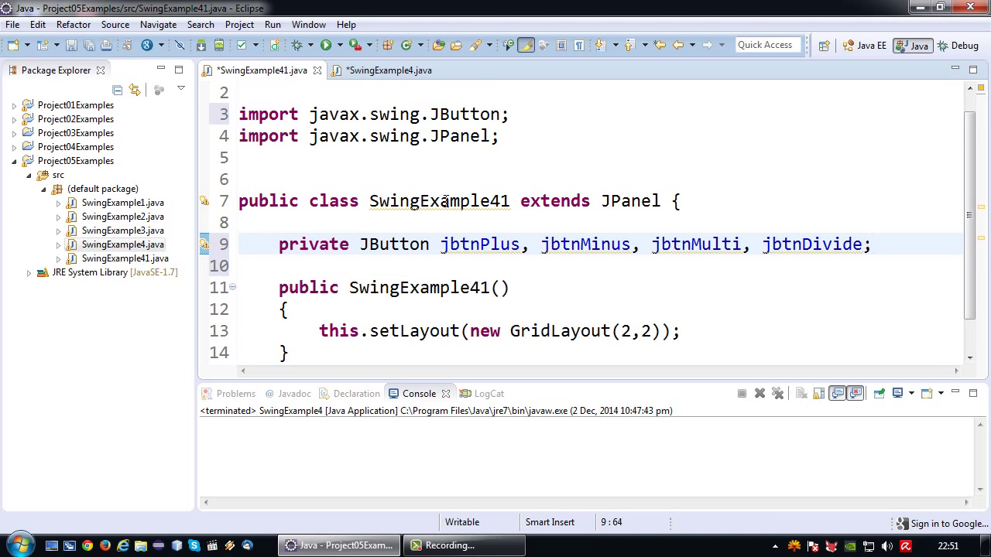
pyautogui.click(390, 71)
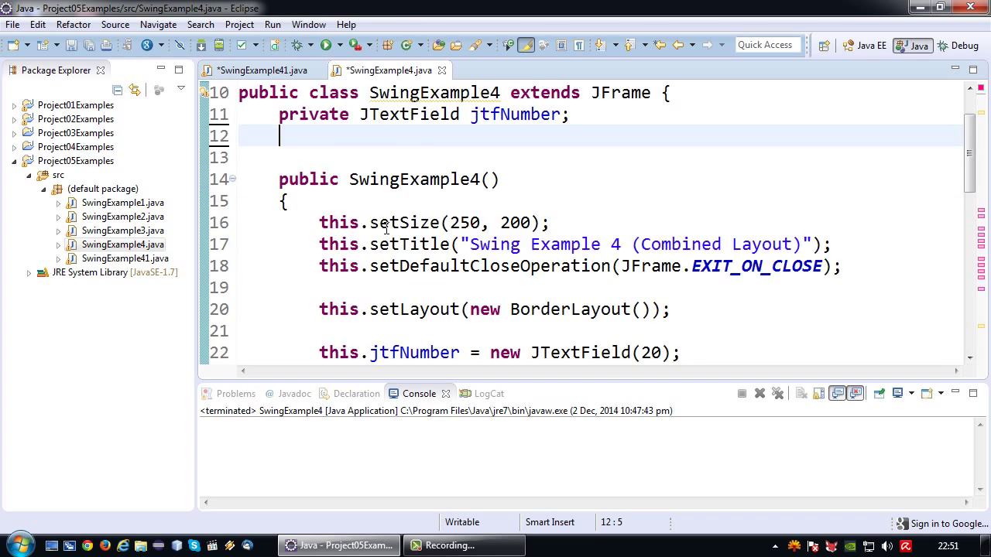
# Remove the p1 setup from SwingExample4 and move the four button creation and add lines into SwingExample41
pyautogui.scroll(-3)
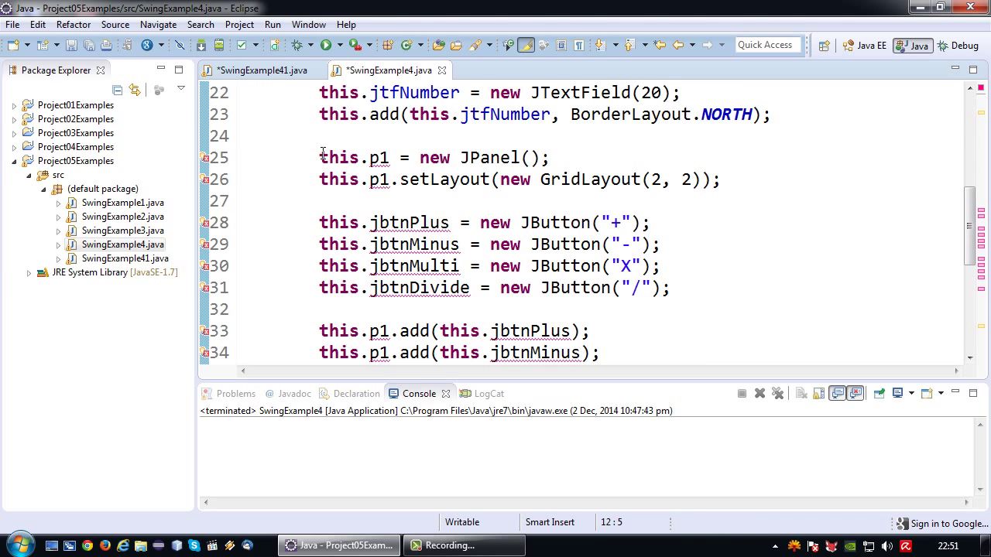
pyautogui.moveTo(319, 158); pyautogui.dragTo(720, 180)
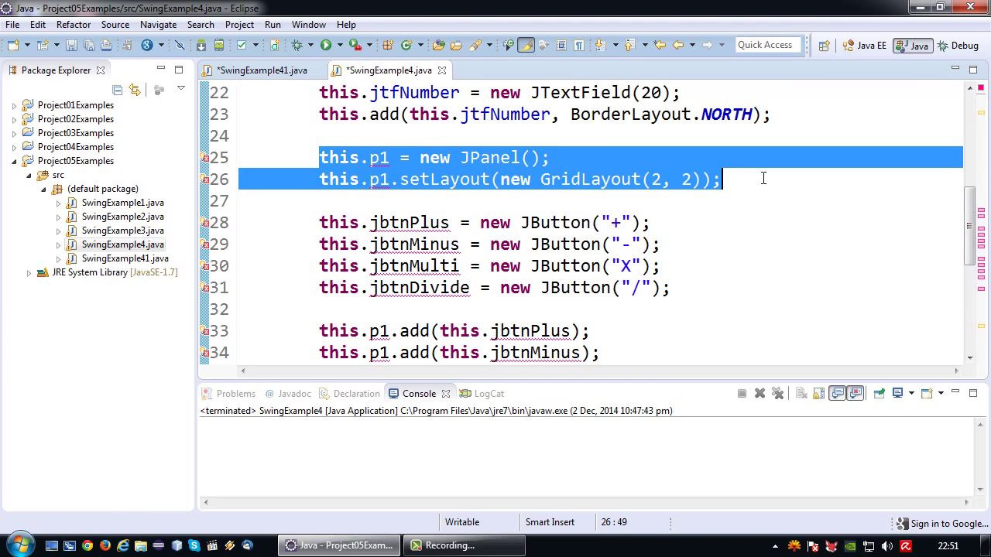
pyautogui.press('Delete')
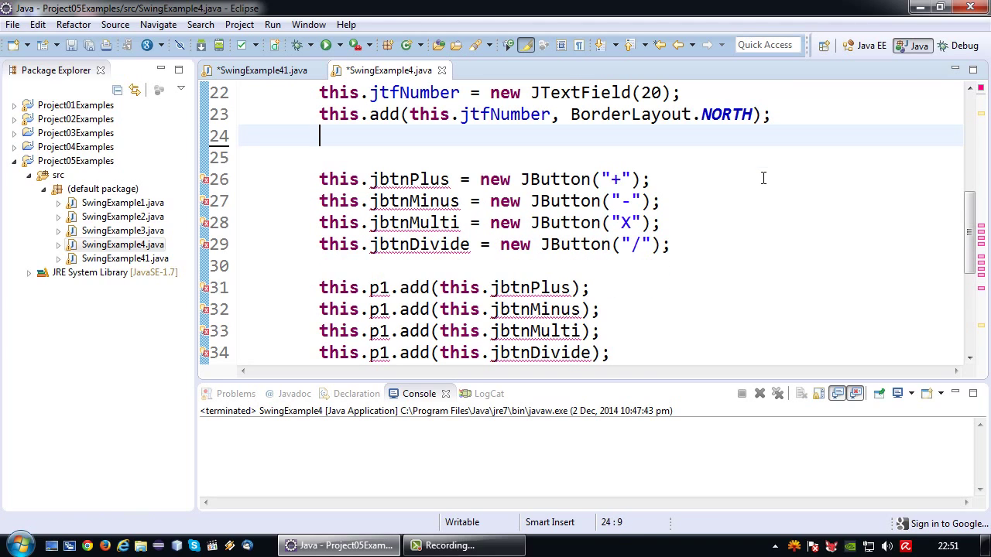
pyautogui.moveTo(319, 180); pyautogui.dragTo(672, 245)
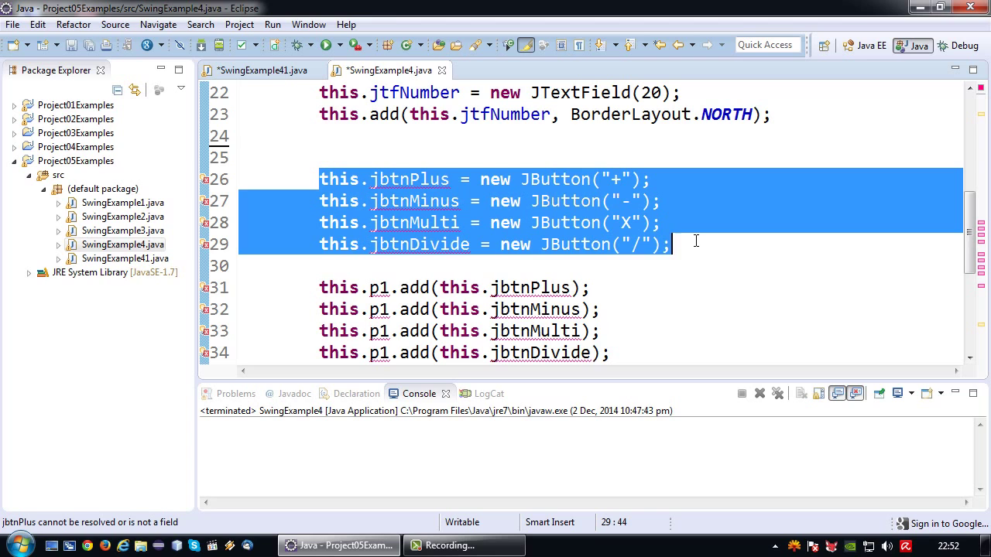
pyautogui.press('Delete')
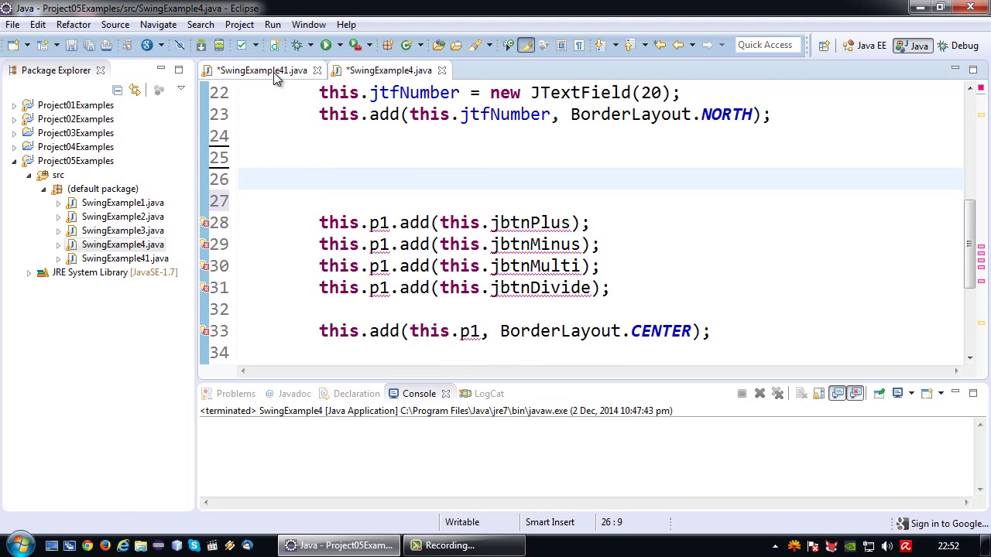
pyautogui.click(260, 70)
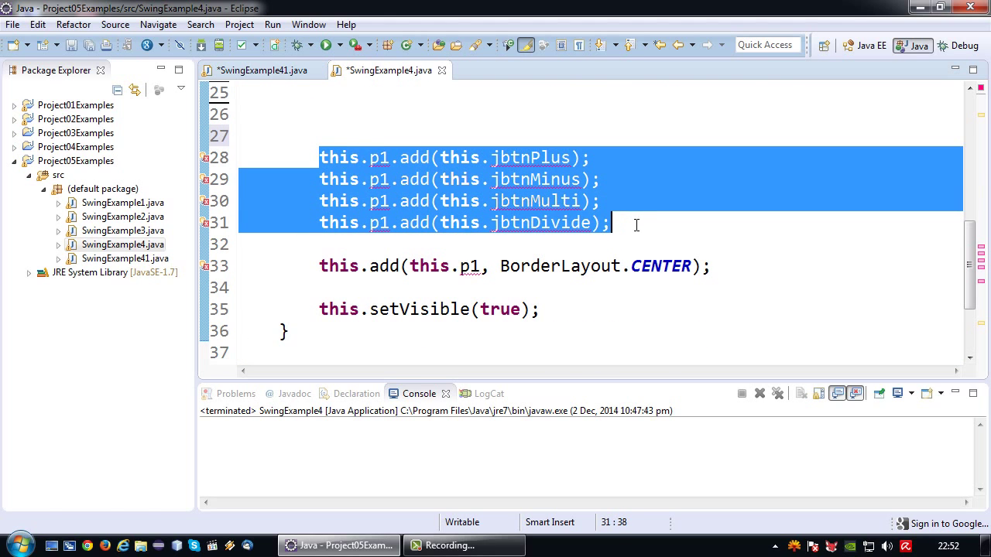
pyautogui.click(262, 72)
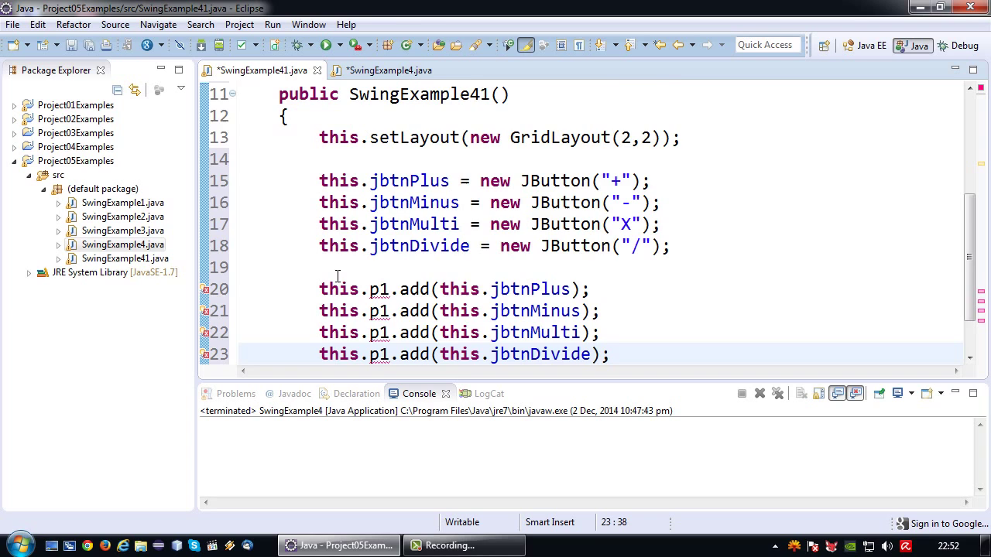
pyautogui.scroll(3)
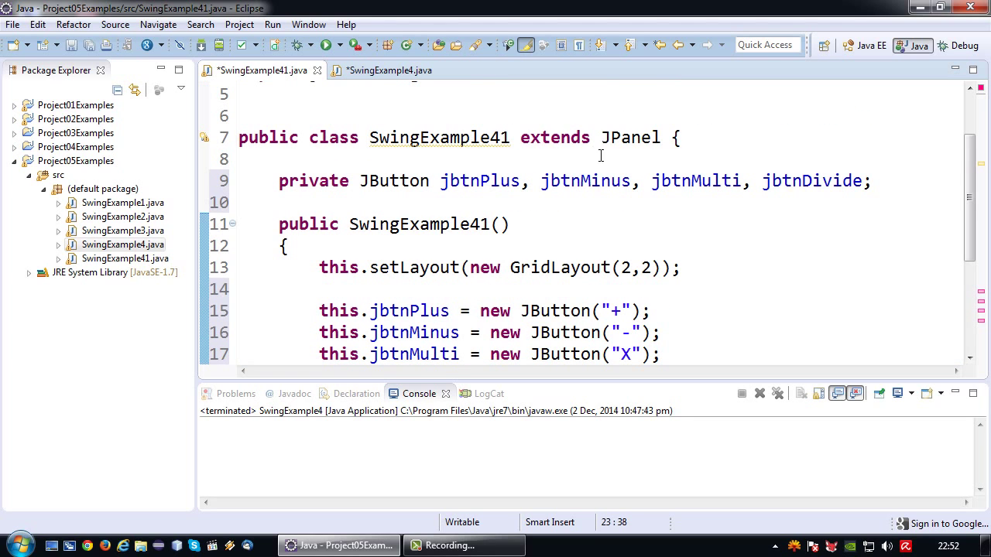
pyautogui.scroll(-3)
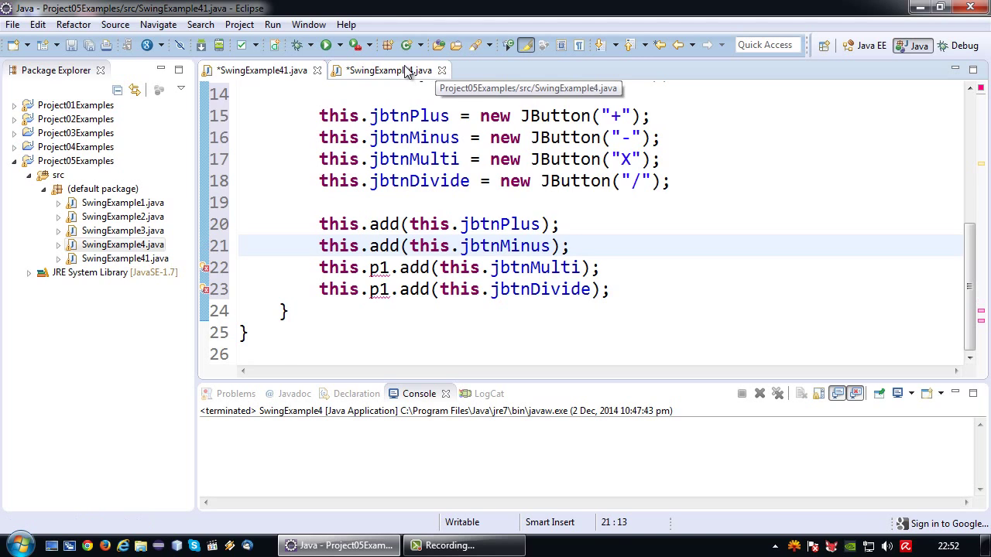
# Change the moved p1.add calls so each operator button is added directly to the SwingExample41 panel
pyautogui.click(387, 71)
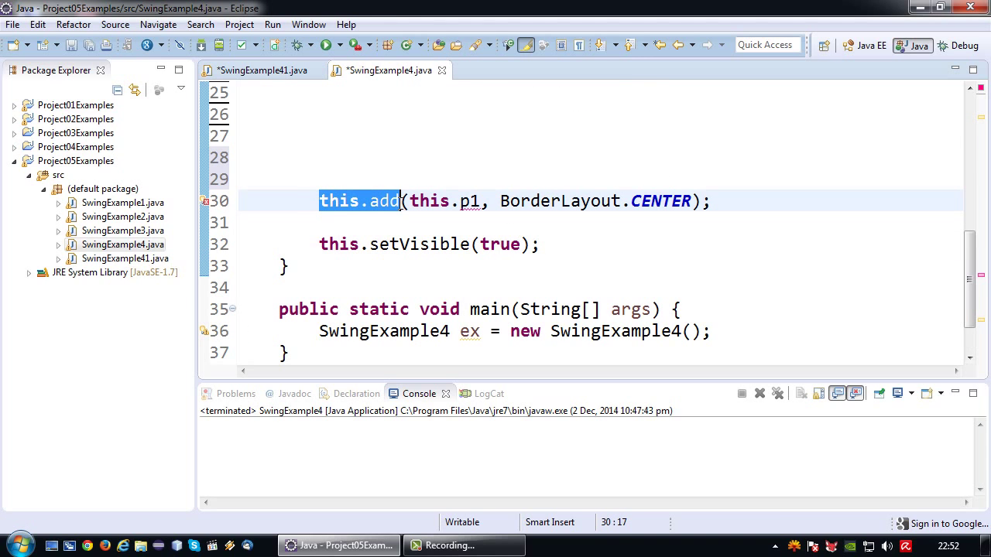
pyautogui.click(257, 71)
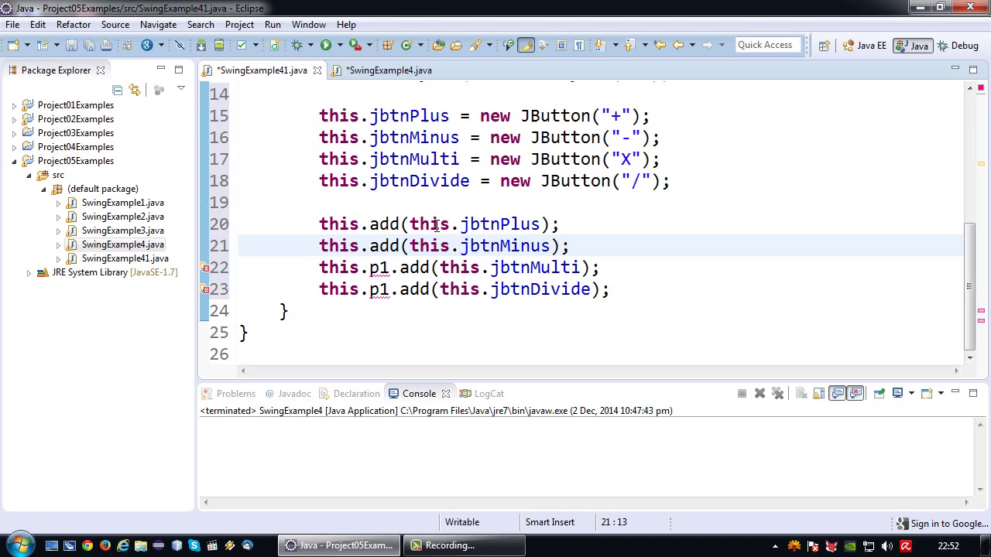
pyautogui.click(393, 266)
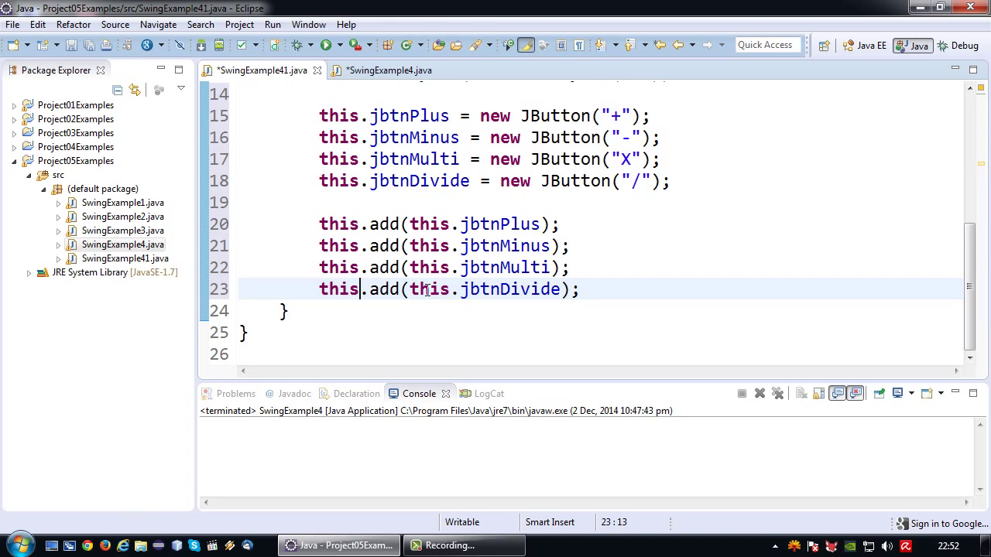
pyautogui.click(480, 267)
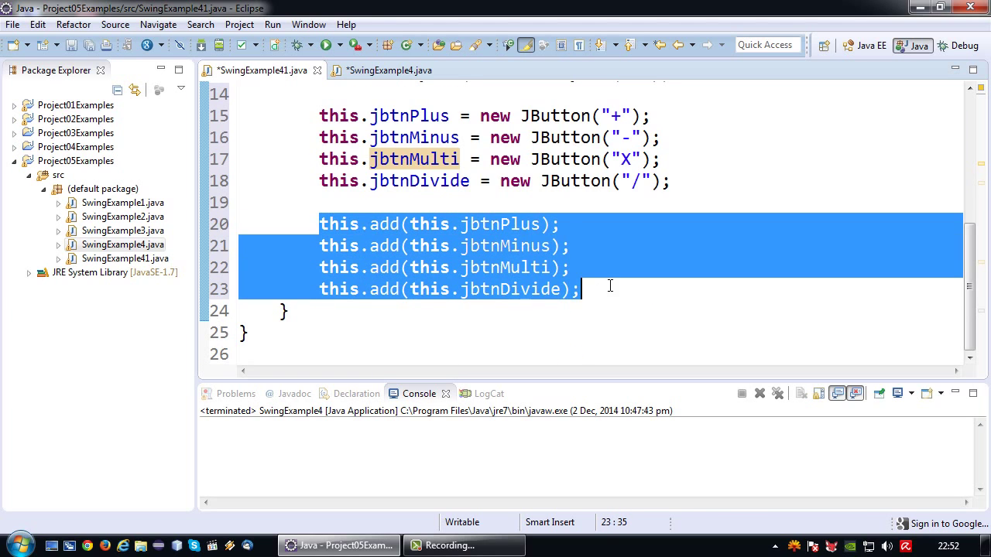
pyautogui.scroll(3)
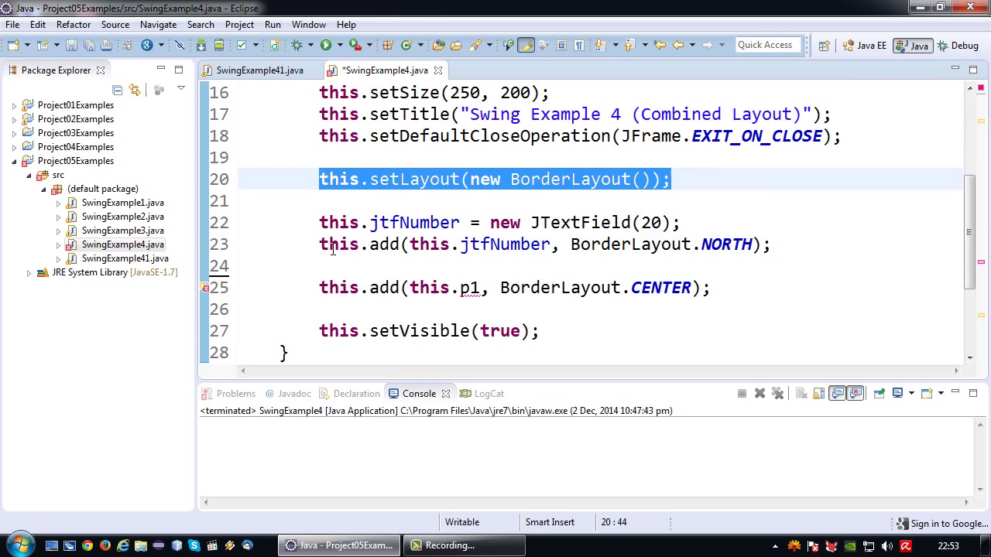
# Delete the this.add(this.p1, BorderLayout.CENTER) line from SwingExample4's constructor
pyautogui.click(319, 309)
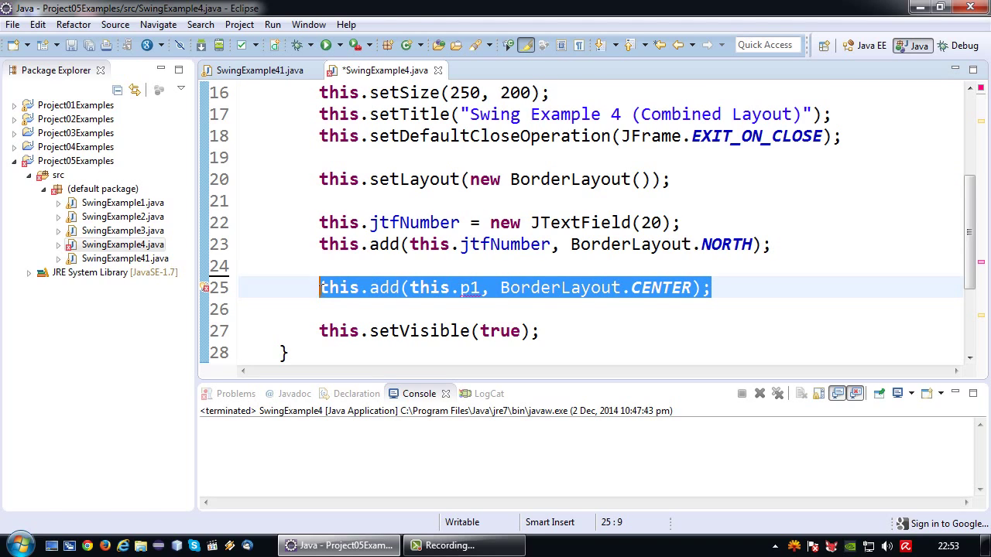
pyautogui.click(340, 309)
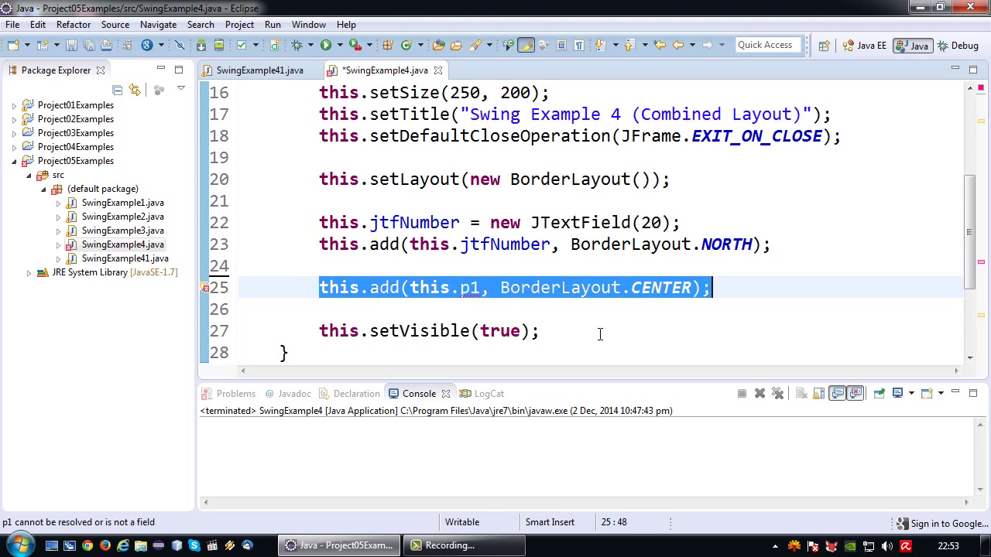
pyautogui.press('Delete')
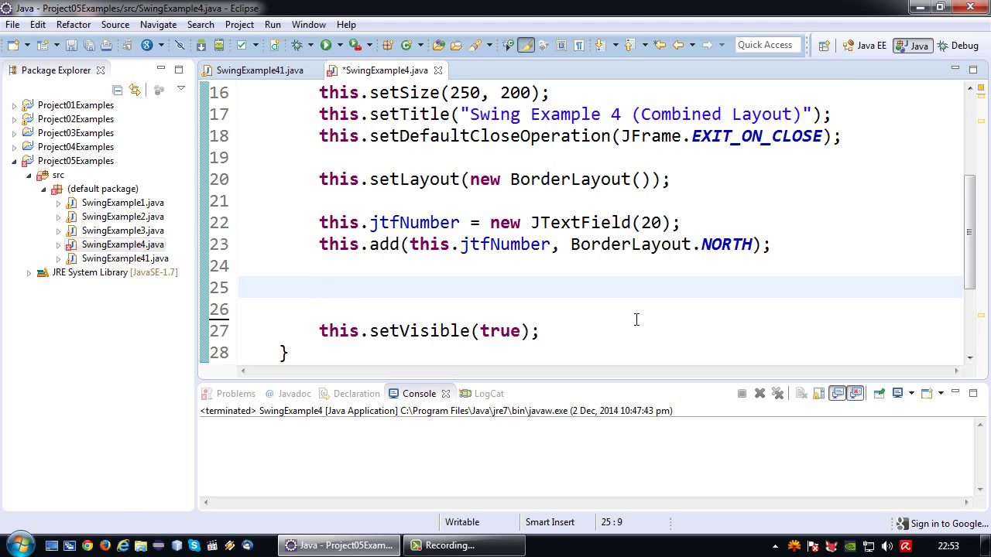
pyautogui.moveTo(350, 133)
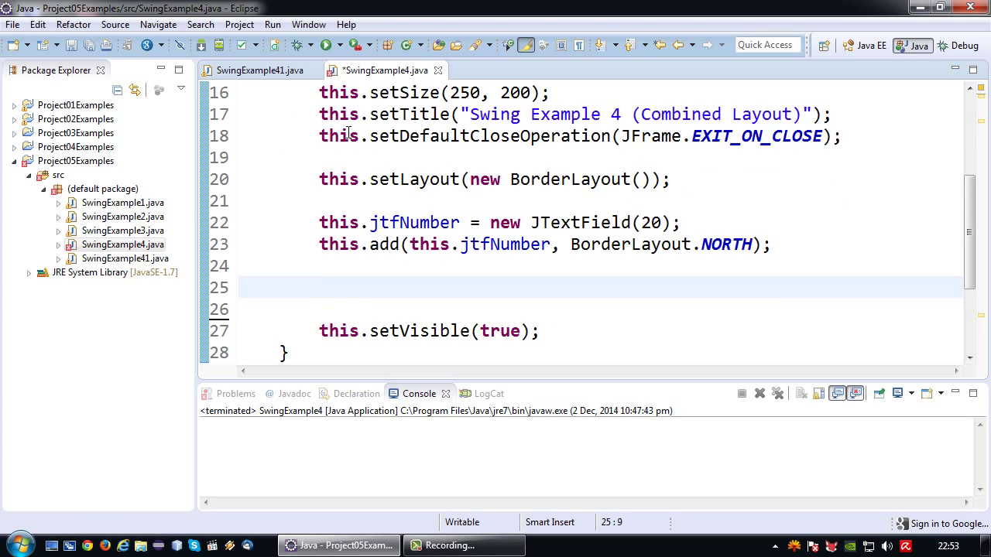
pyautogui.click(261, 71)
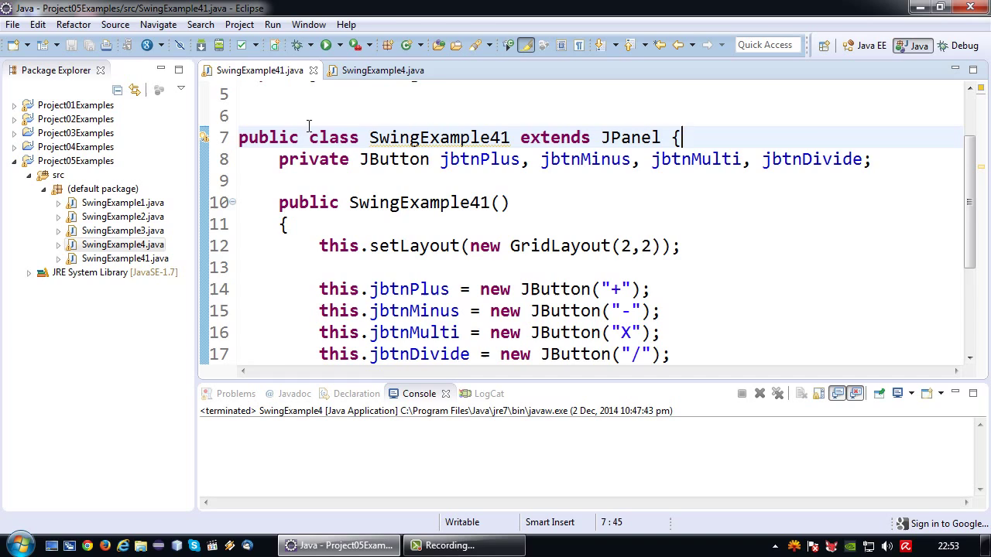
# In SwingExample4's constructor declare SwingExample41 jp = new SwingExample41();
pyautogui.click(376, 71)
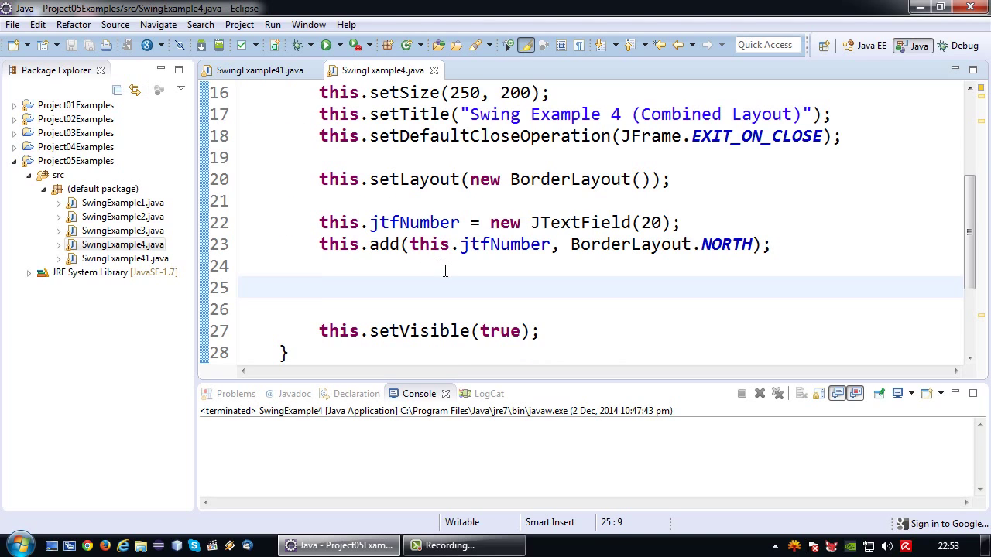
pyautogui.write('S')
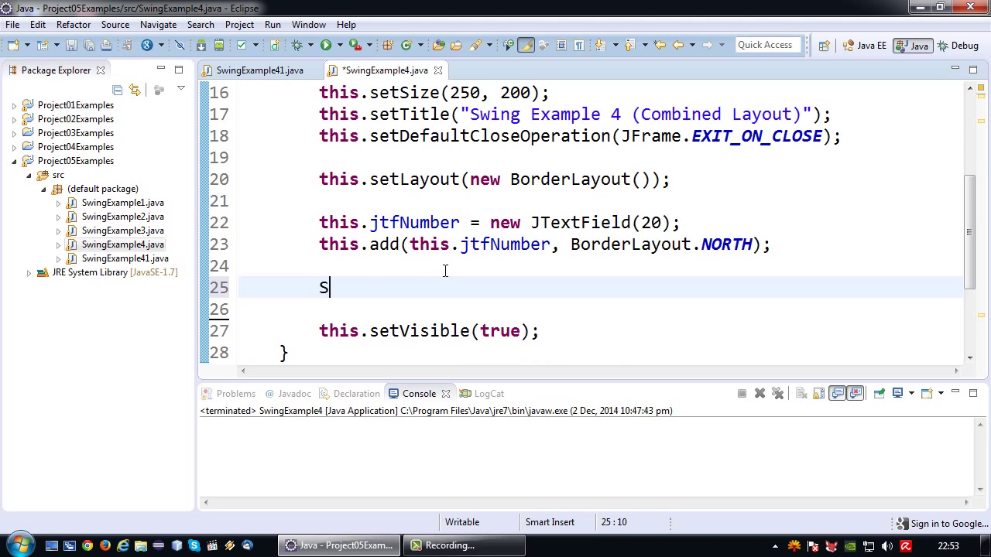
pyautogui.write('wingExample')
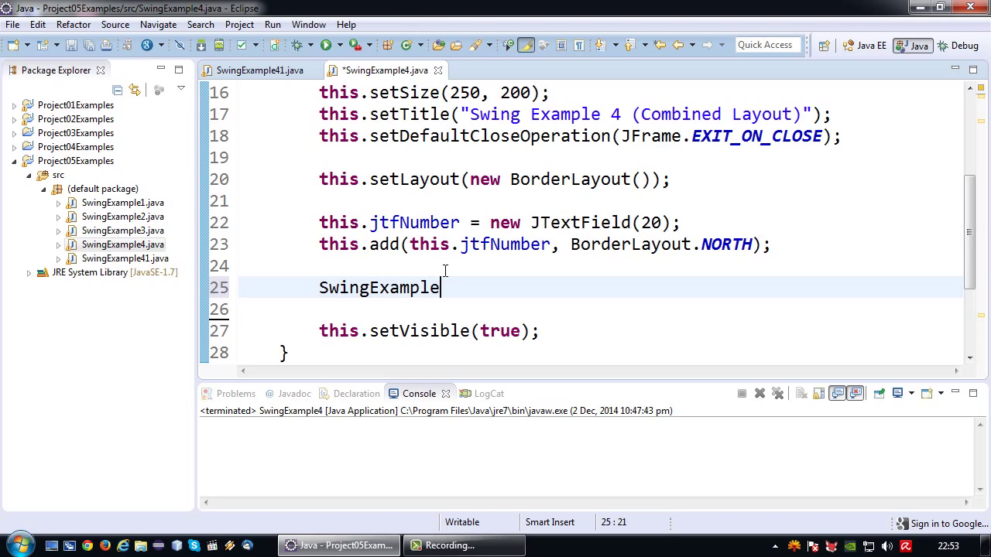
pyautogui.write('41')
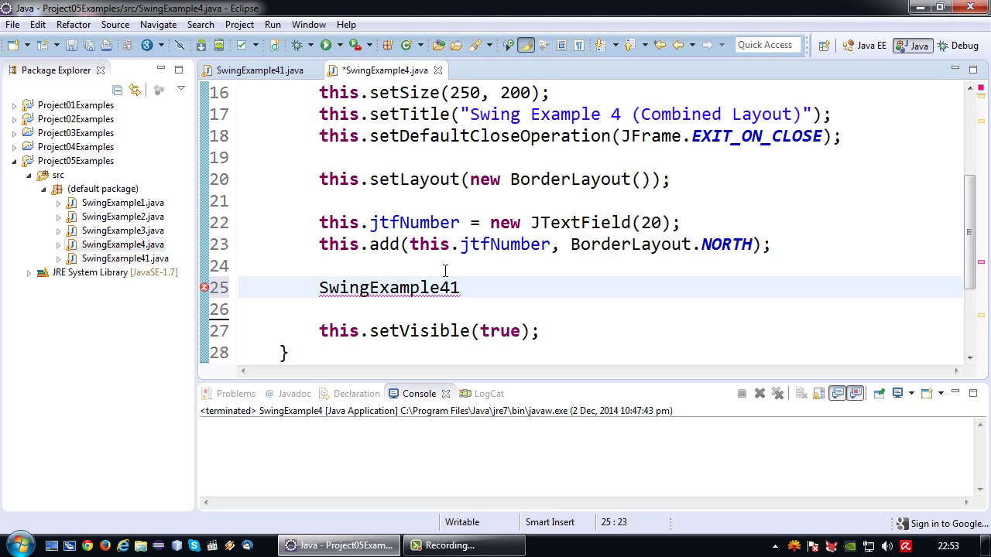
pyautogui.write('jp')
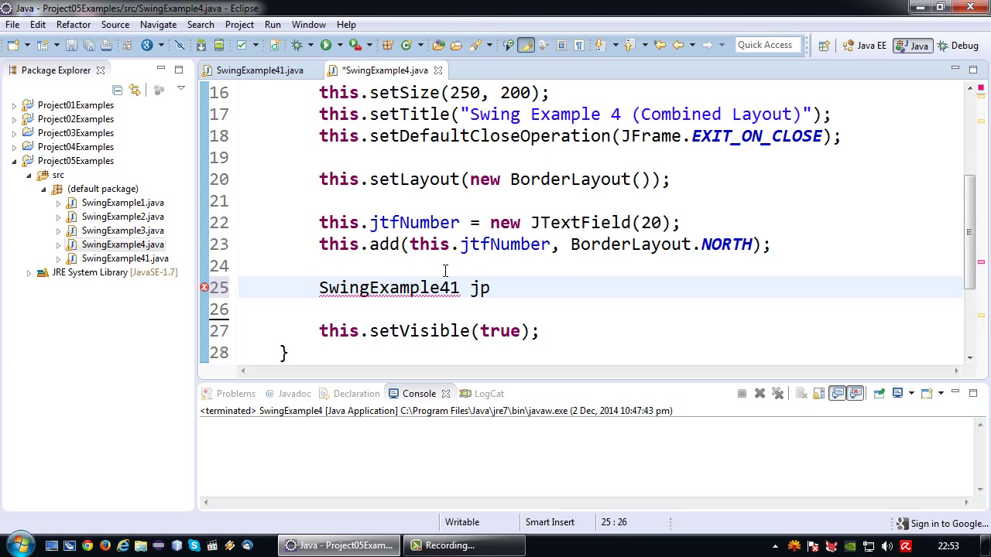
pyautogui.write('= new S')
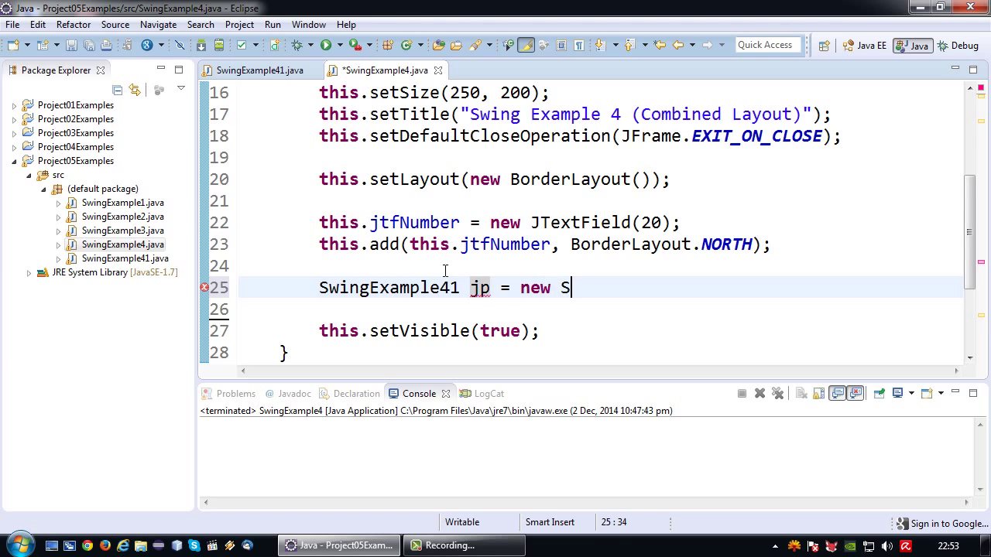
pyautogui.write('wingExample41();')
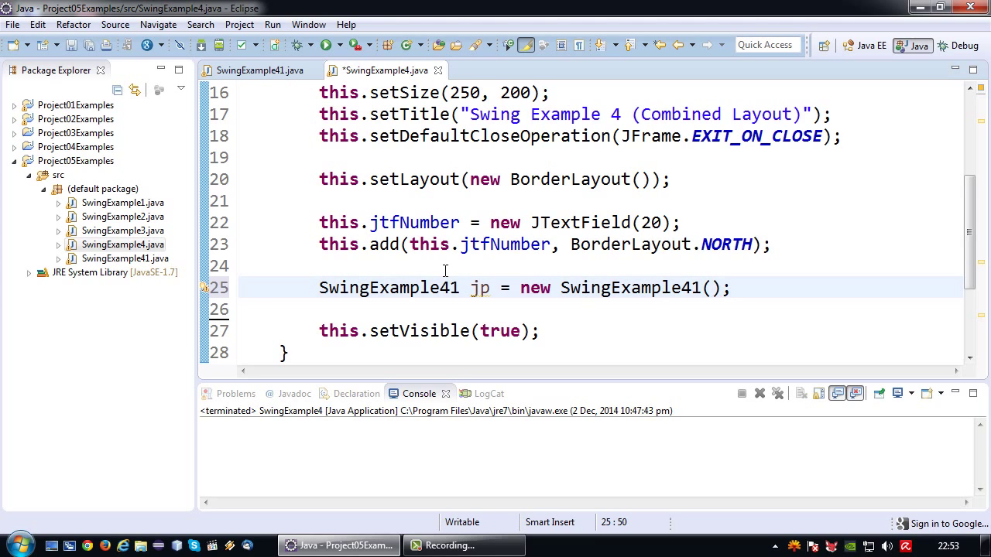
pyautogui.click(260, 70)
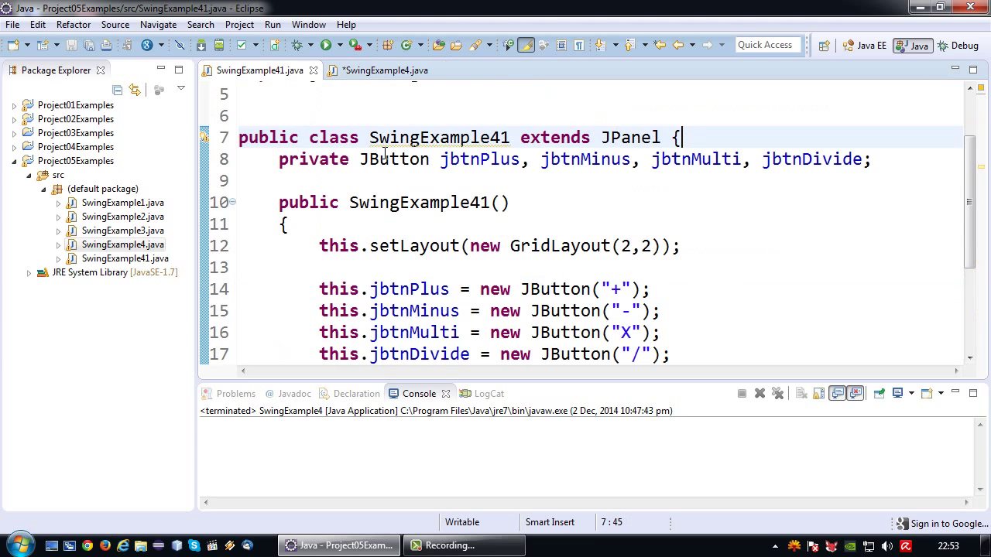
pyautogui.scroll(-3)
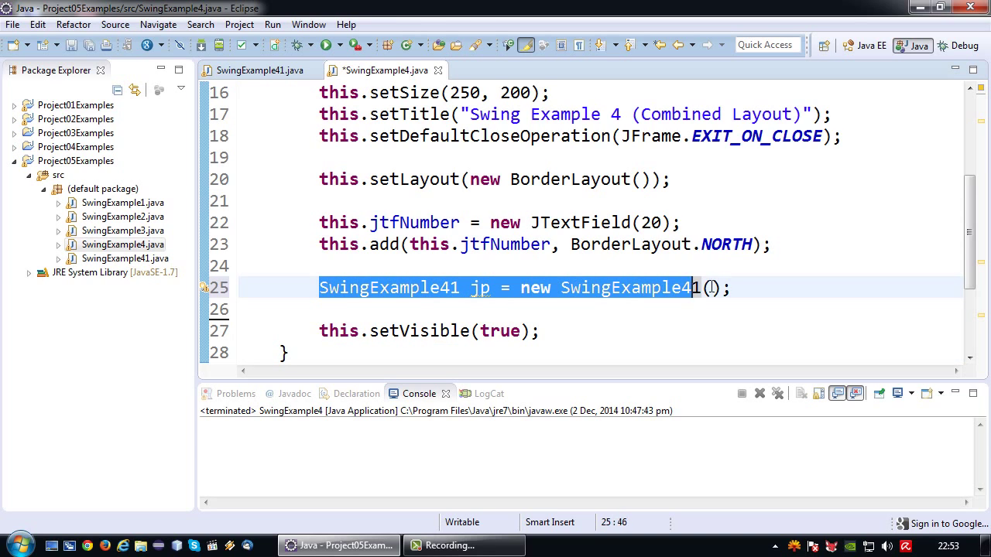
# Add the jp panel to the frame with this.add(jp, BorderLayout.CENTER); and save
pyautogui.write('this.add(jp,')
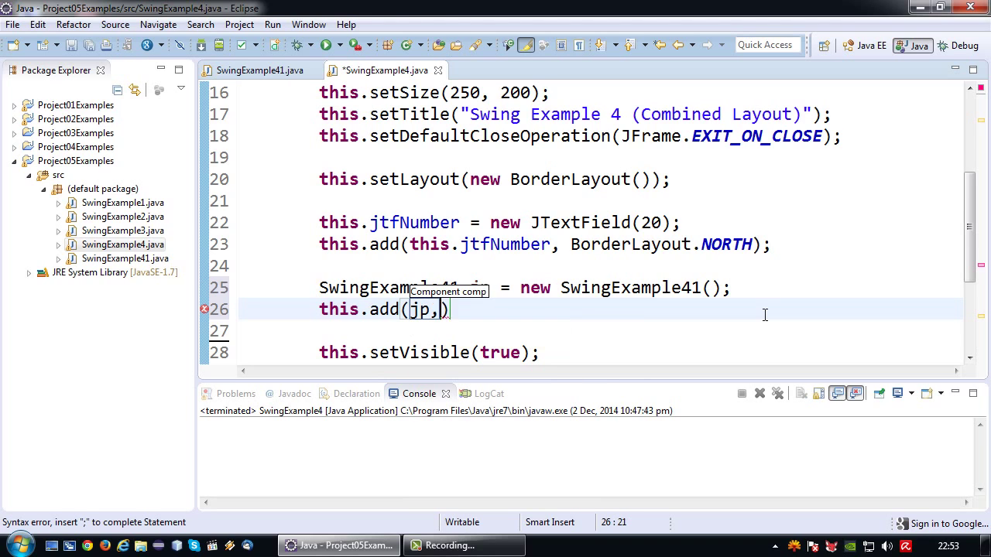
pyautogui.write('Borderl')
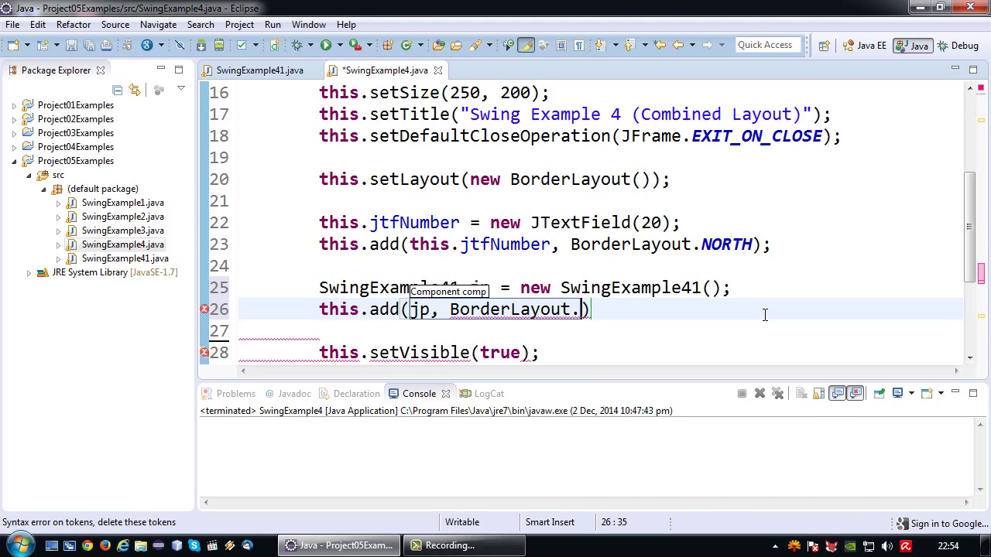
pyautogui.write('CENTER')
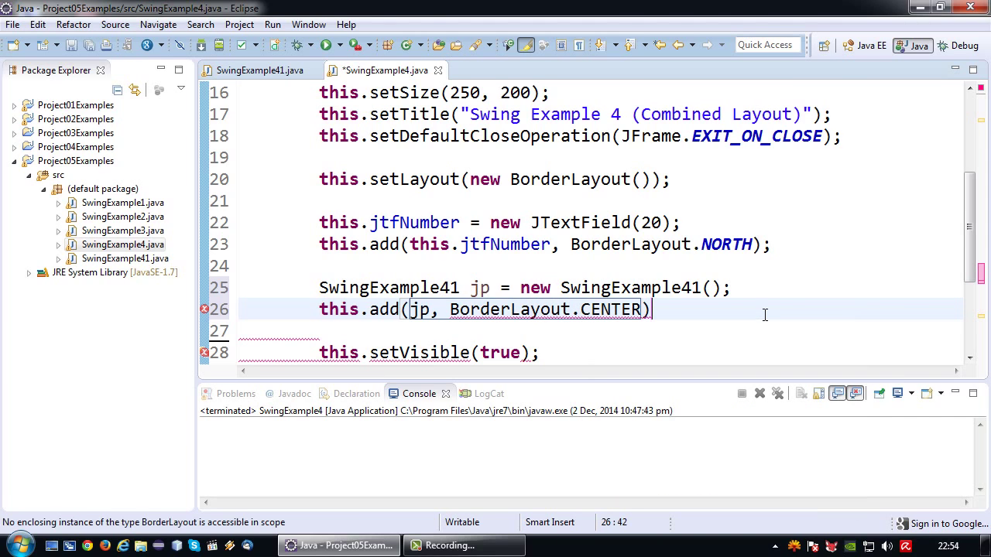
pyautogui.write(';')
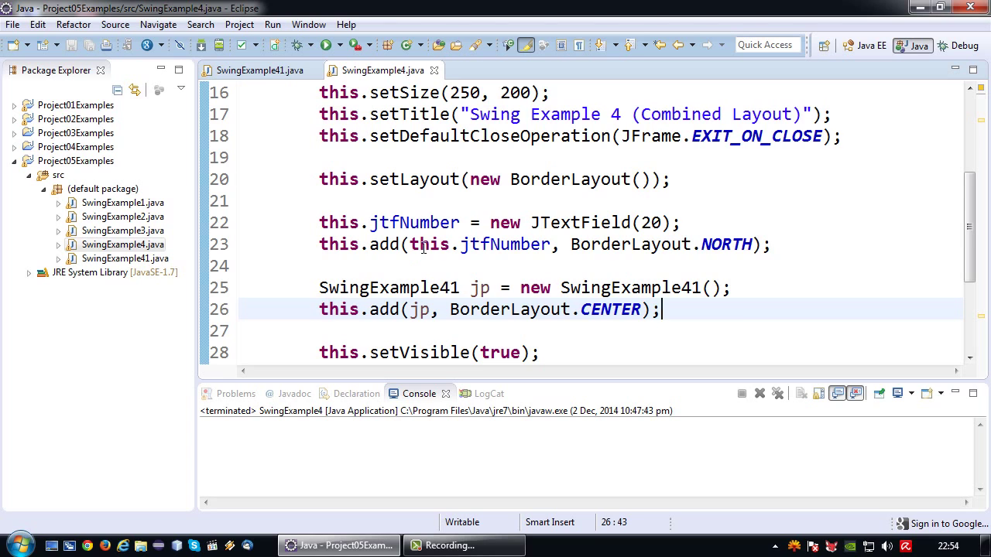
# Review SwingExample41, then run SwingExample4 to show the text field above the 2x2 operator buttons
pyautogui.click(257, 71)
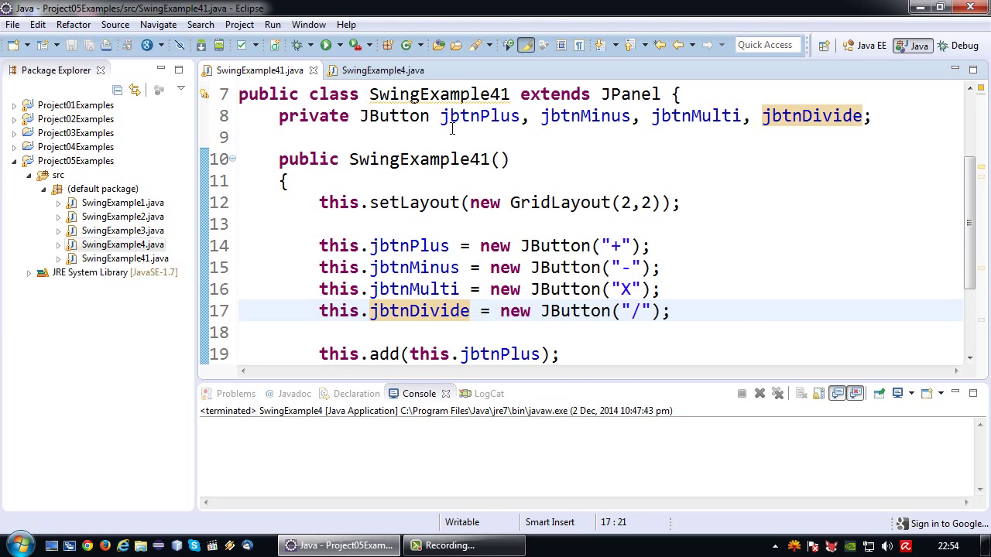
pyautogui.scroll(-3)
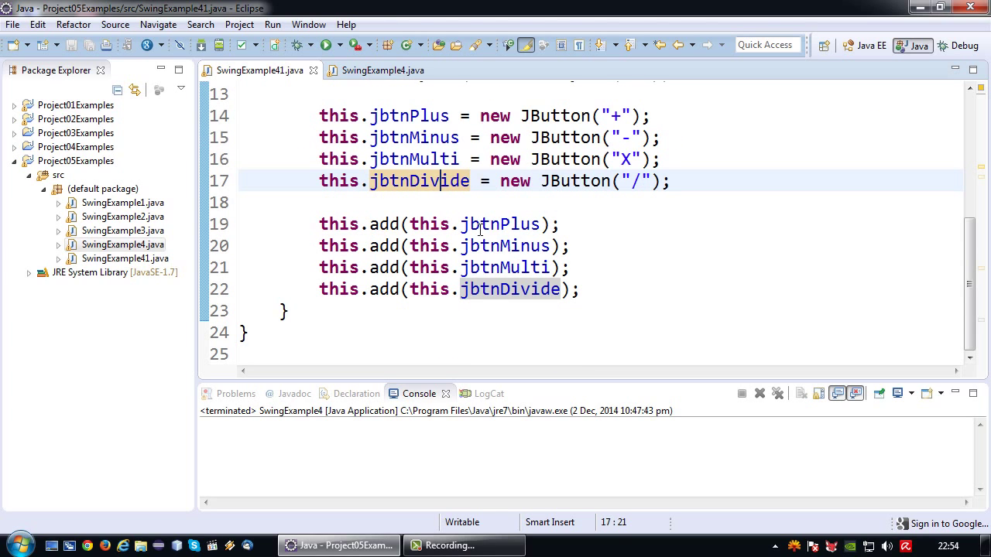
pyautogui.click(381, 70)
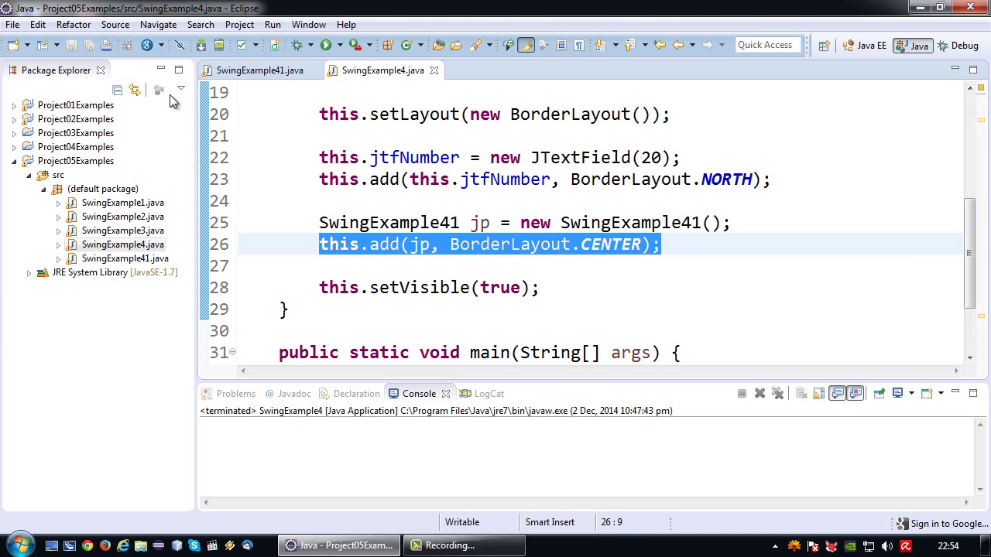
pyautogui.click(328, 43)
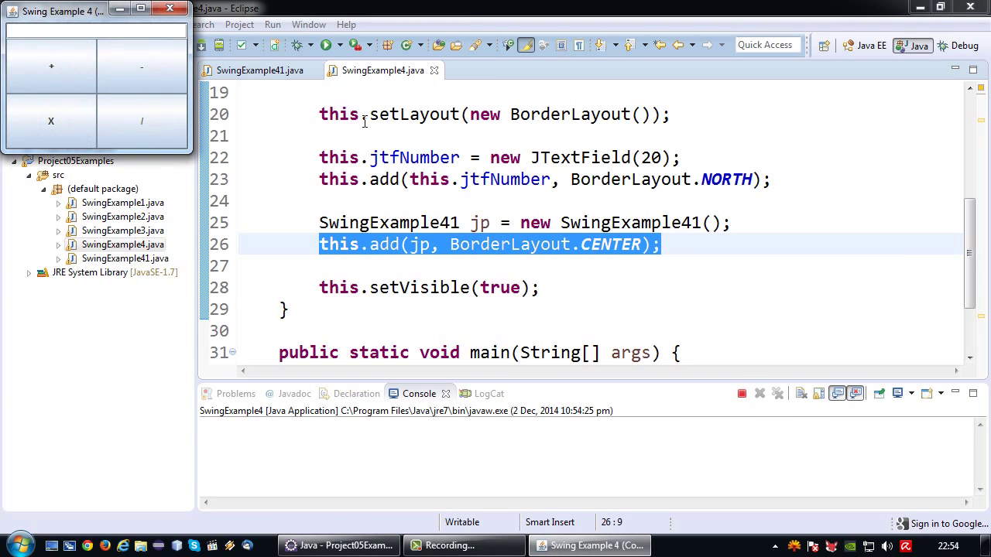
pyautogui.moveTo(68, 113)
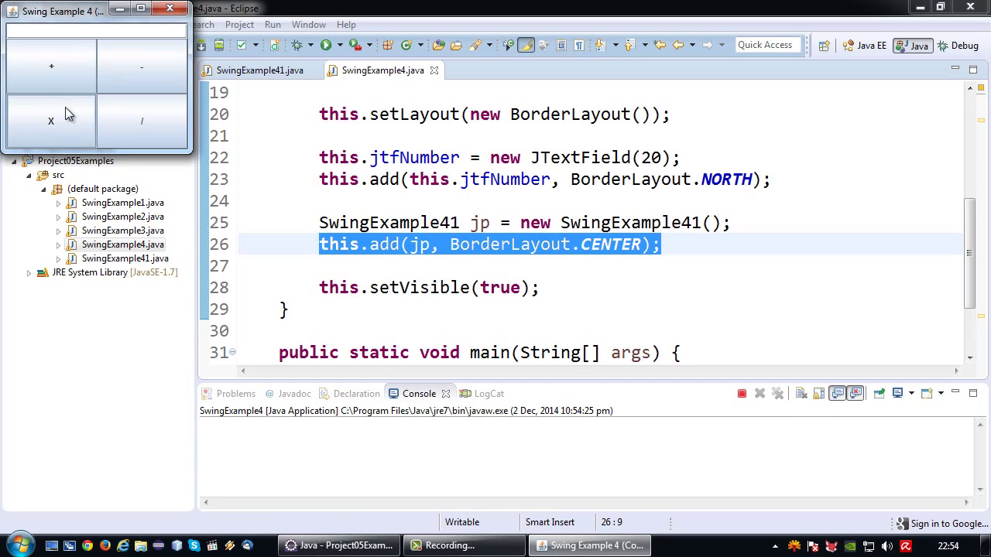
pyautogui.moveTo(171, 27)
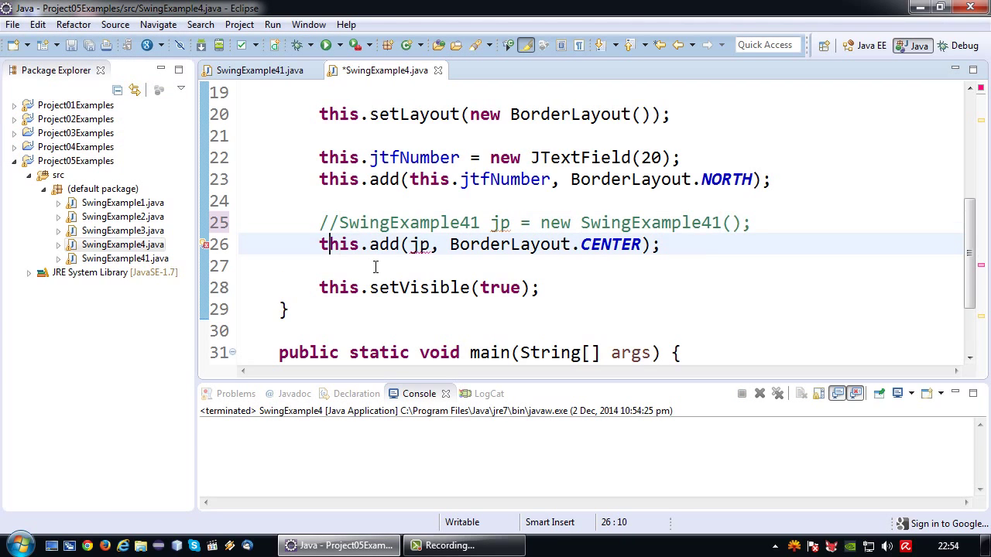
pyautogui.write('//')
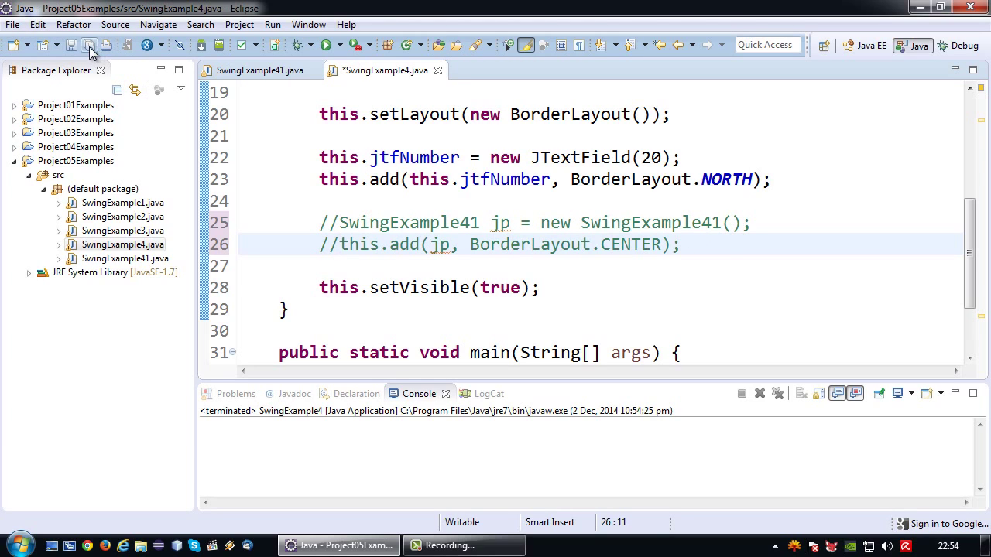
pyautogui.click(327, 43)
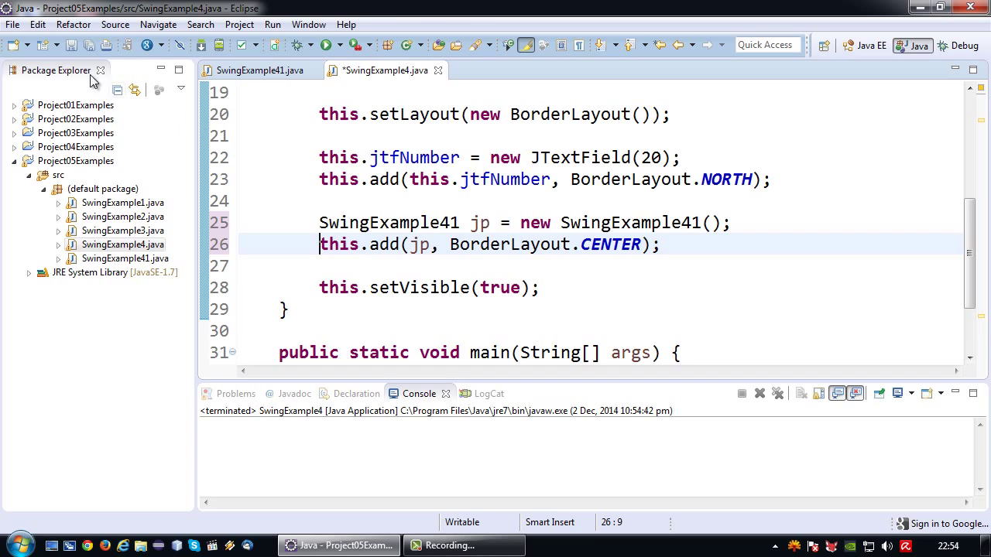
# Run SwingExample4 again to show the text field and four operator buttons, then return to the code
pyautogui.click(328, 43)
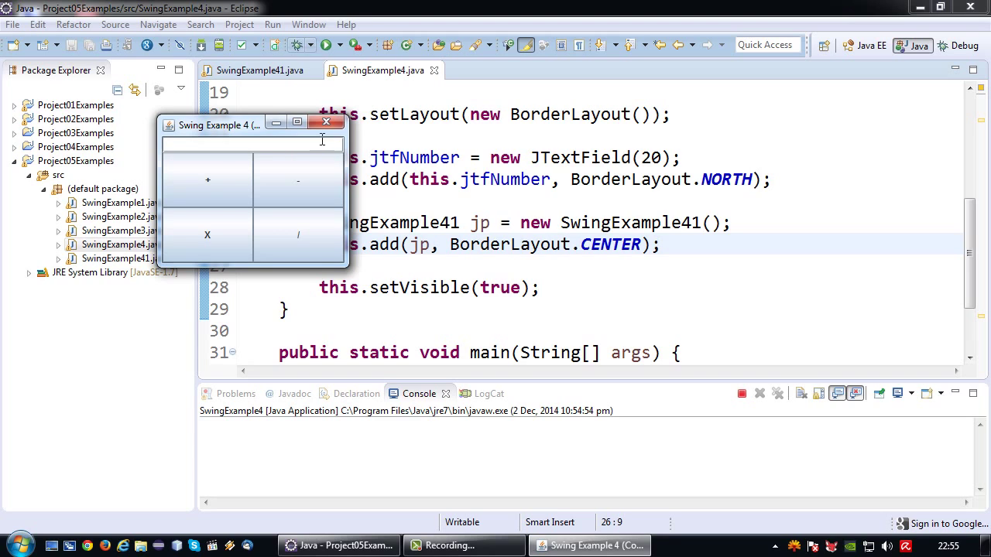
pyautogui.click(325, 123)
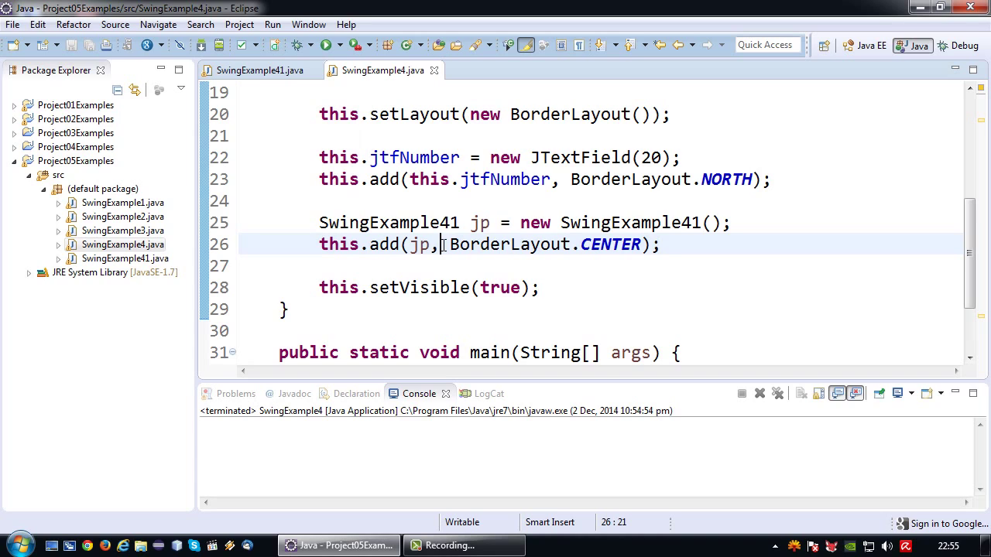